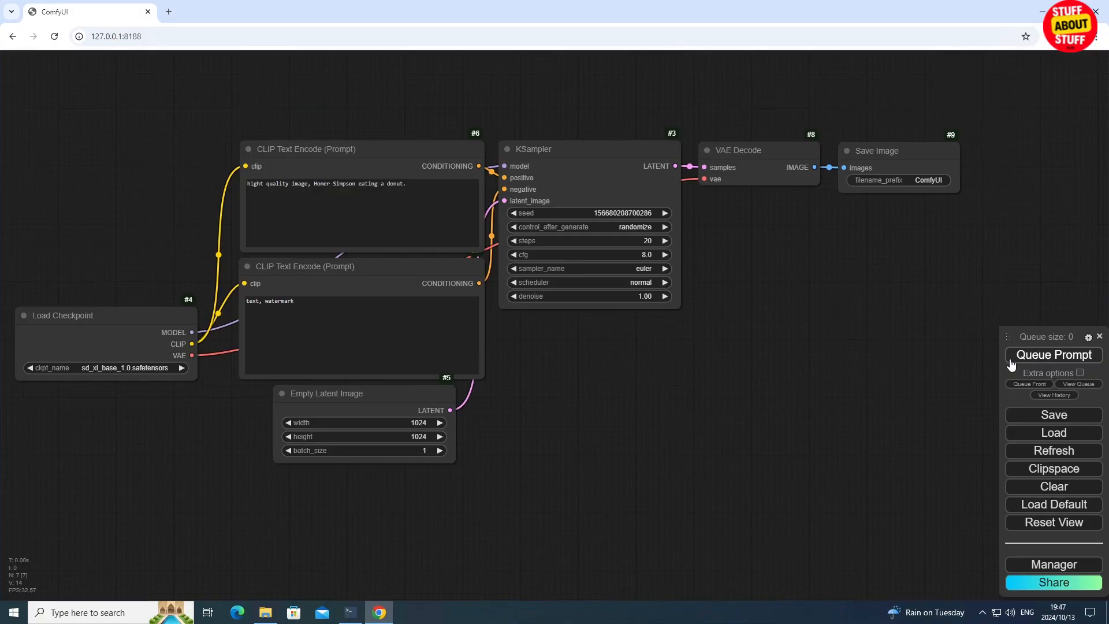
Run the default workflow to generate the Homer Simpson donut image, then clear the canvas.
{"action": "left_click", "coordinate": [1053, 355]}
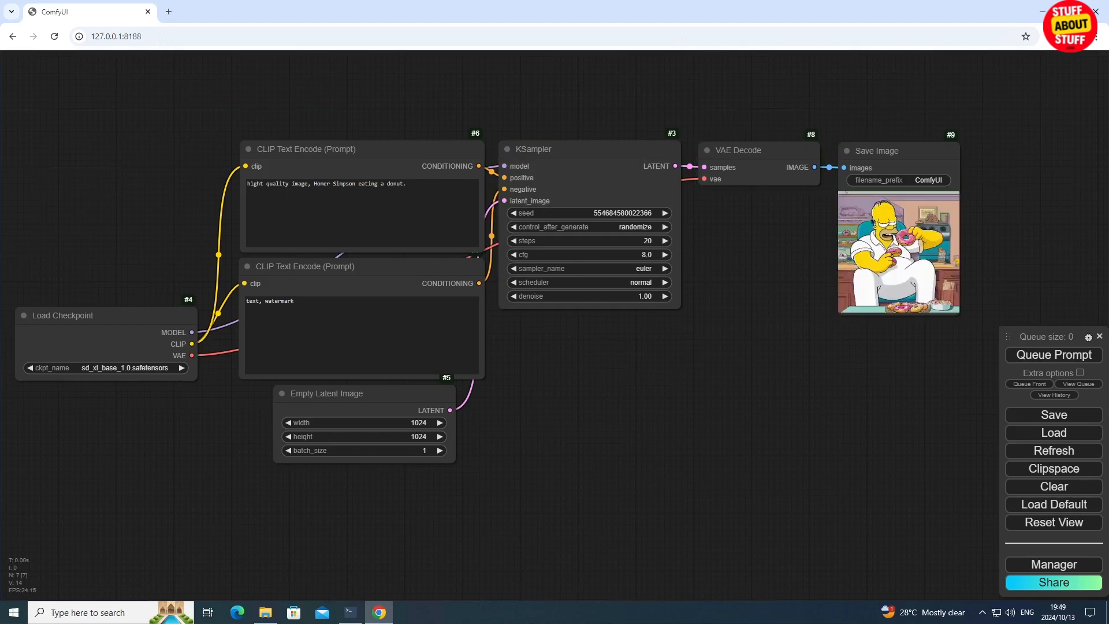
{"action": "left_click", "coordinate": [1052, 486]}
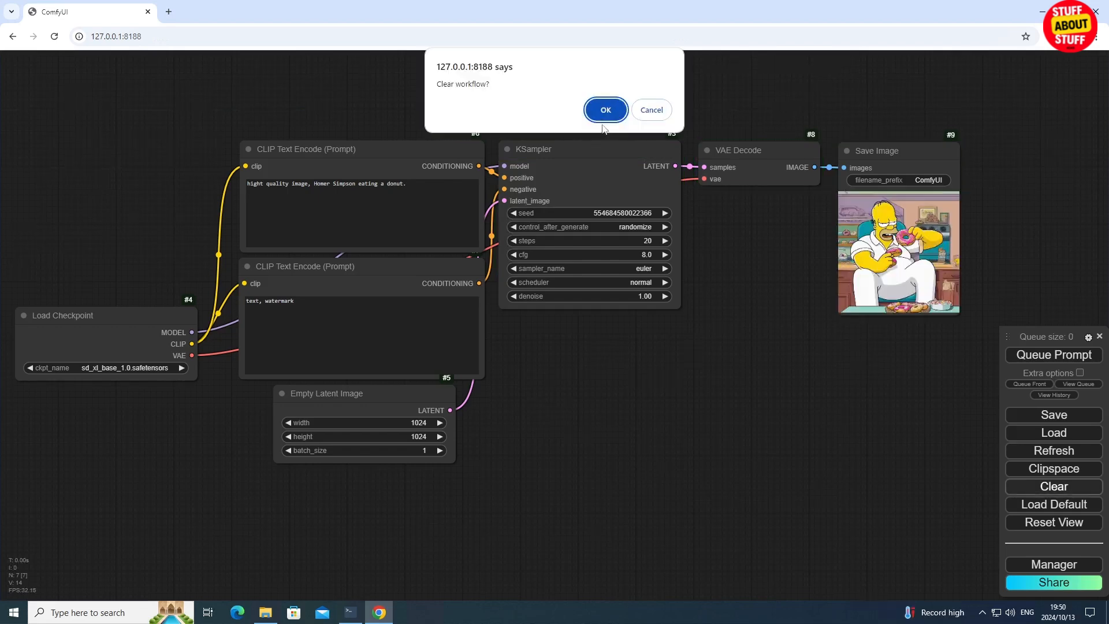
{"action": "left_click", "coordinate": [604, 110]}
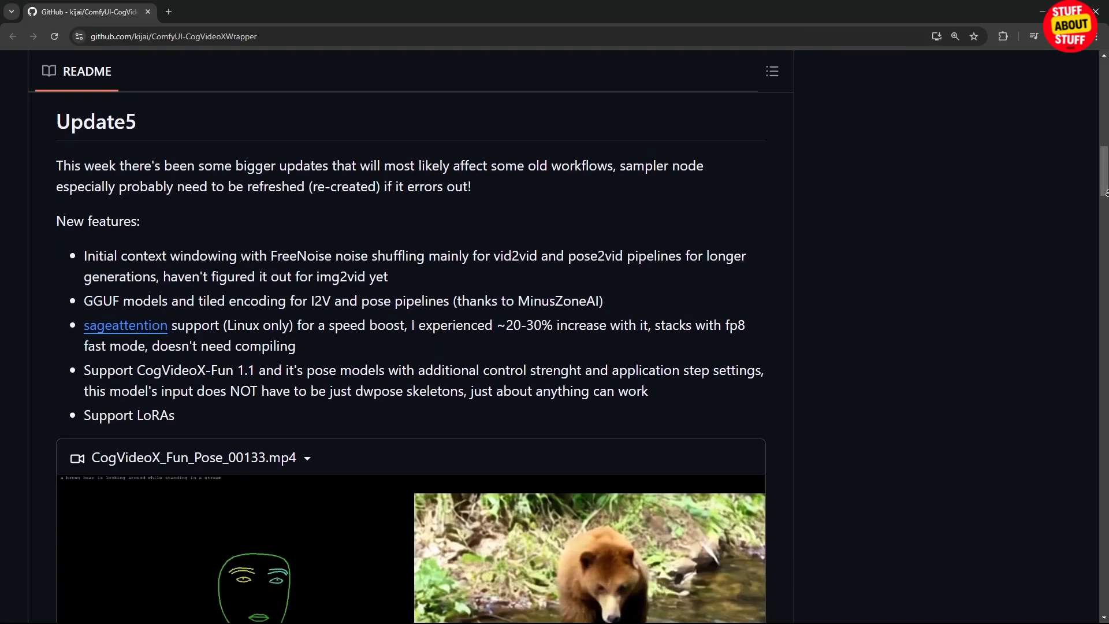
Scroll through the CogVideoXWrapper update notes and the THUDM CogVideo README down to Quick Start.
{"action": "scroll", "scroll_direction": "down", "scroll_amount": 3}
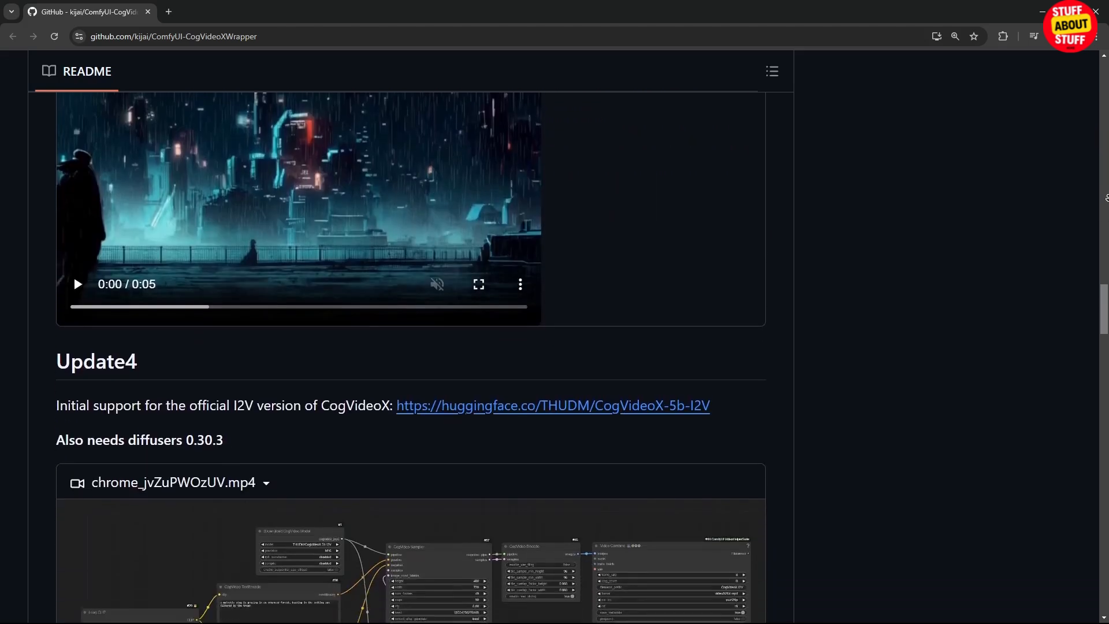
{"action": "scroll", "scroll_direction": "down", "scroll_amount": 3}
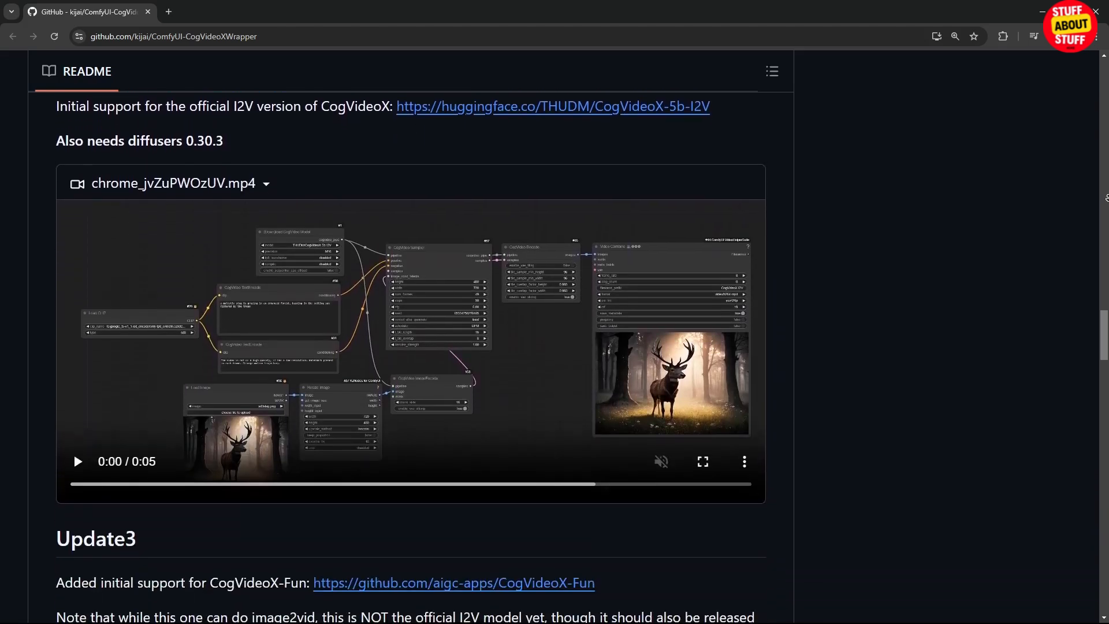
{"action": "scroll", "scroll_direction": "down", "scroll_amount": 3}
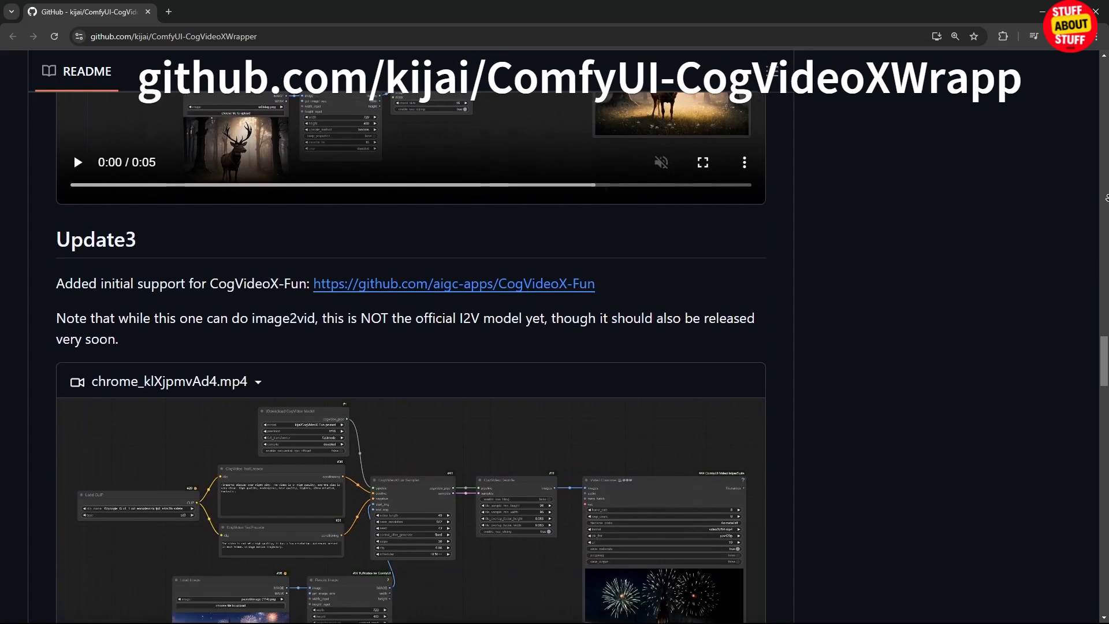
{"action": "scroll", "scroll_direction": "down", "scroll_amount": 3}
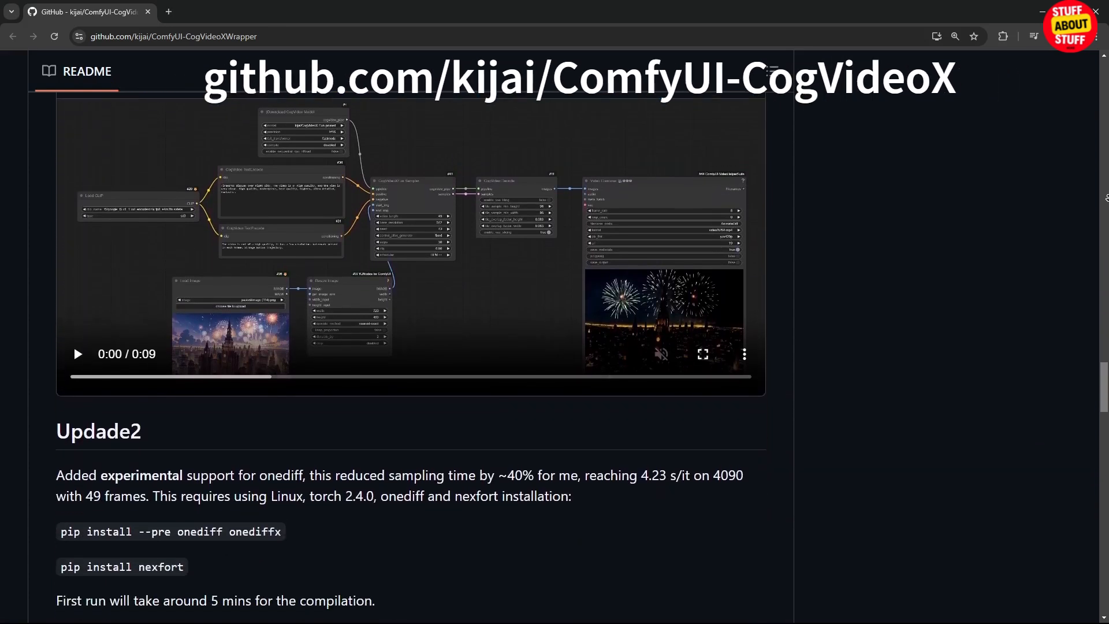
{"action": "scroll", "scroll_direction": "down", "scroll_amount": 3}
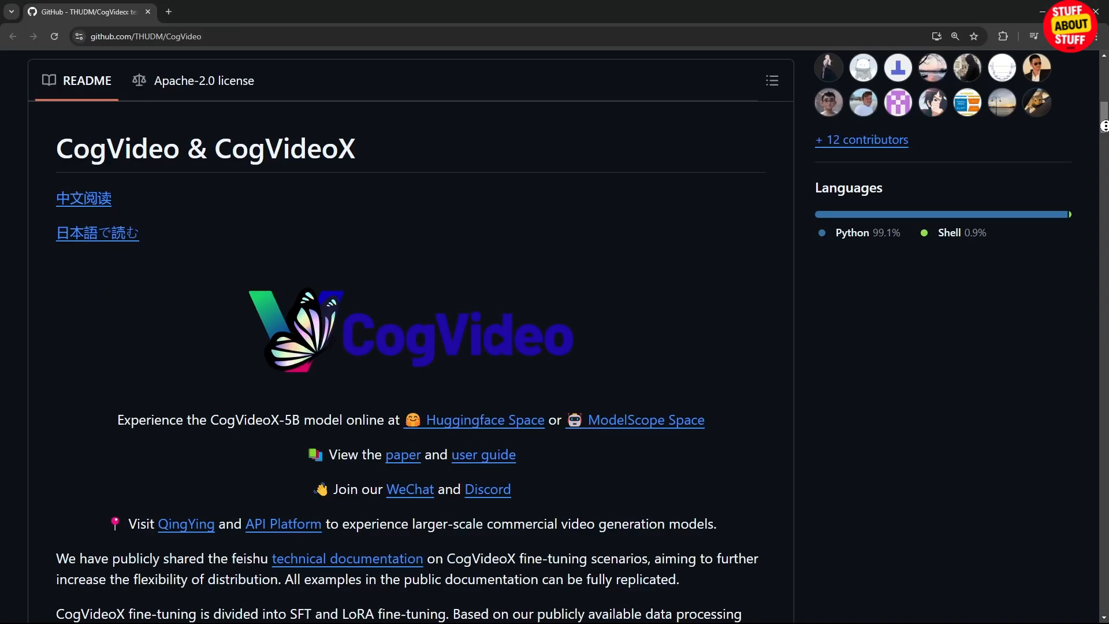
{"action": "scroll", "scroll_direction": "down", "scroll_amount": 3}
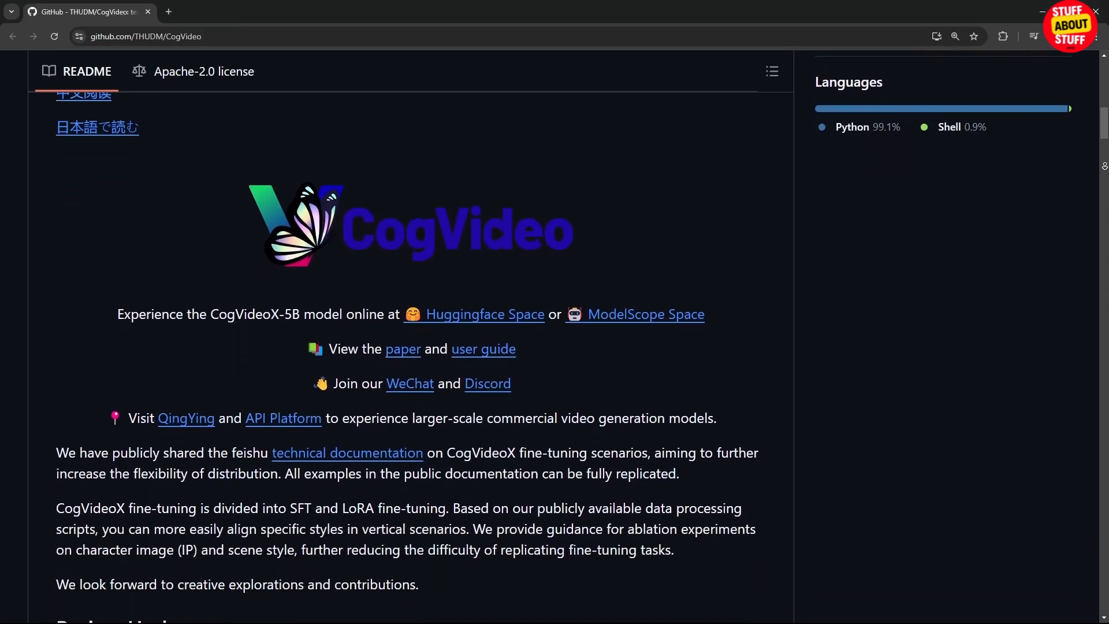
{"action": "scroll", "scroll_direction": "down", "scroll_amount": 3}
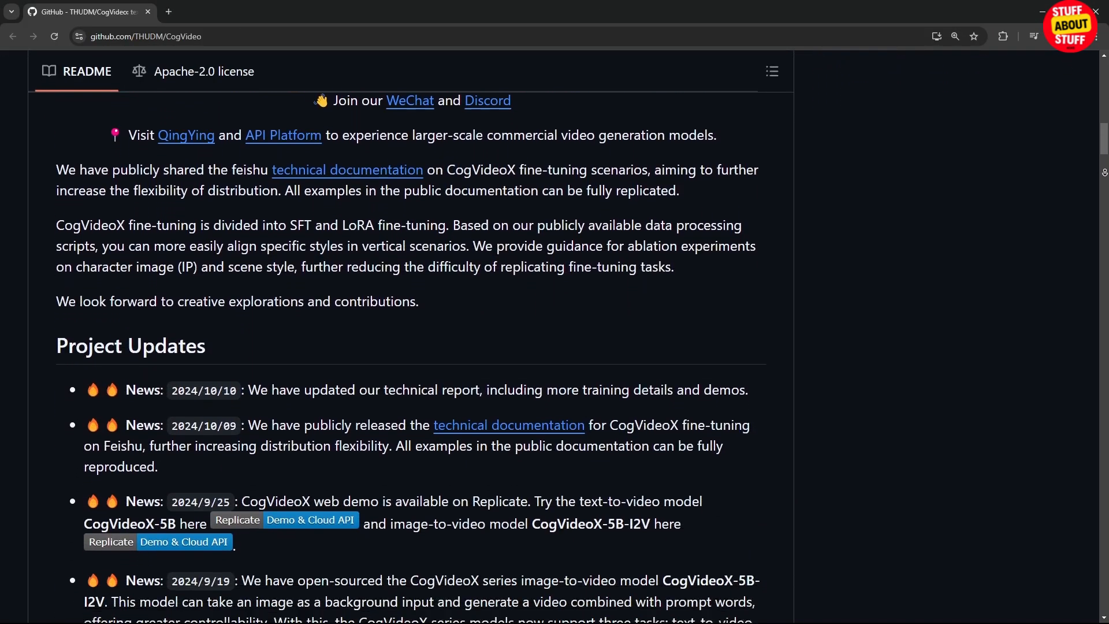
{"action": "scroll", "scroll_direction": "down", "scroll_amount": 3}
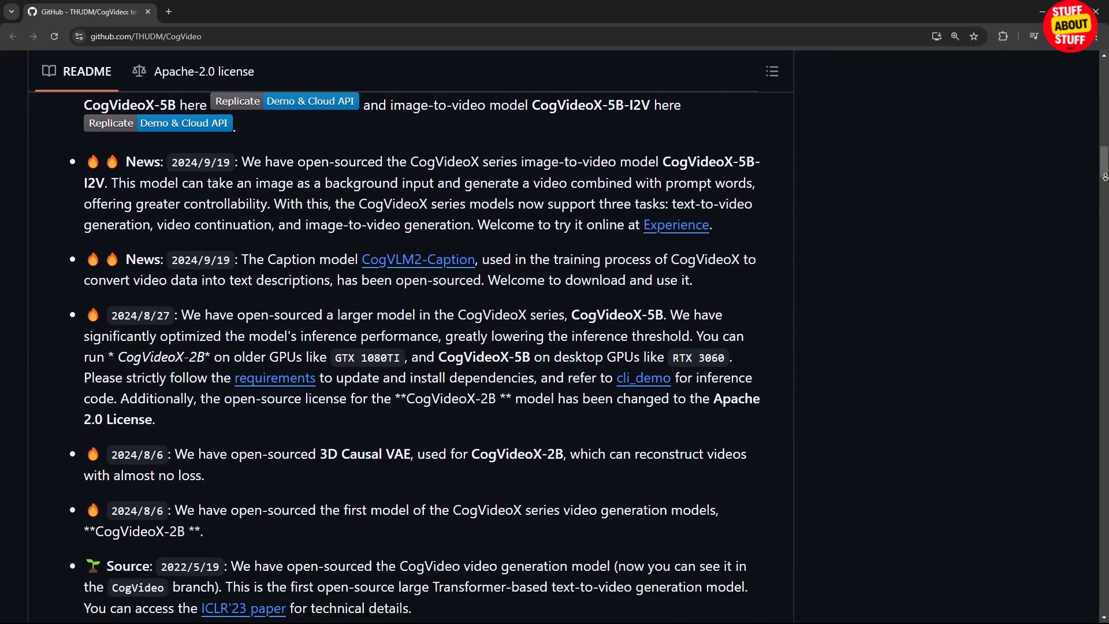
{"action": "scroll", "scroll_direction": "down", "scroll_amount": 3}
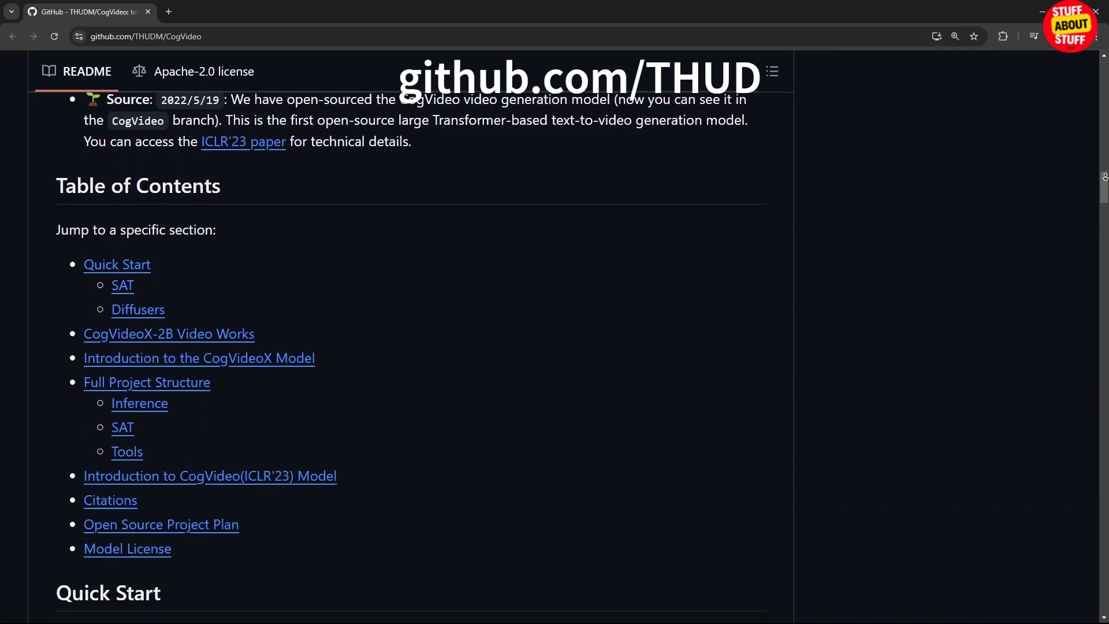
{"action": "scroll", "scroll_direction": "down", "scroll_amount": 3}
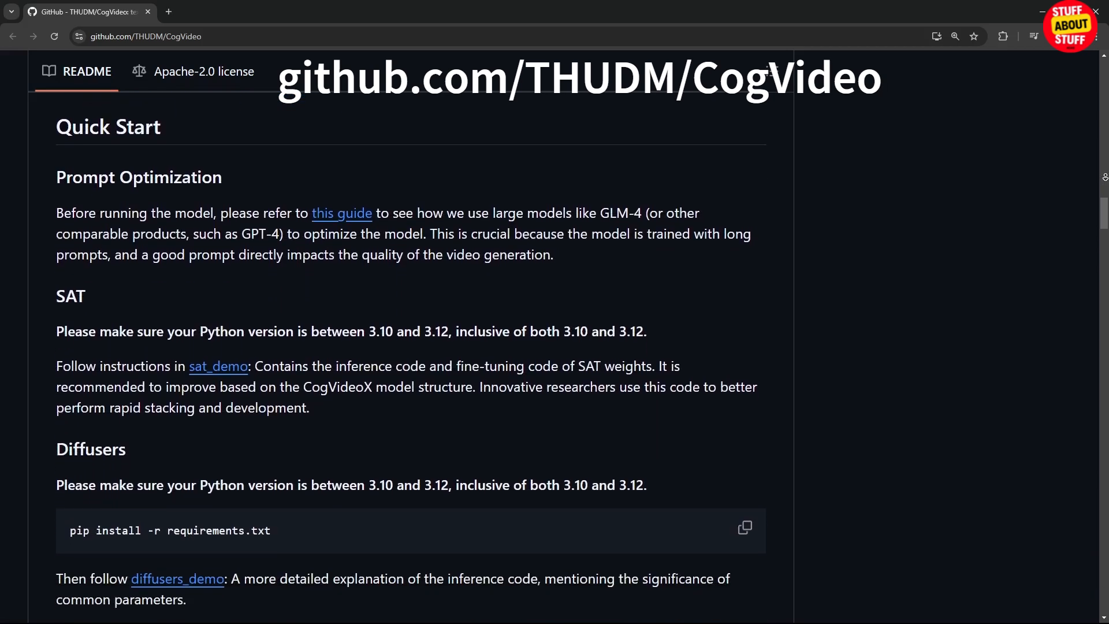
{"action": "scroll", "scroll_direction": "down", "scroll_amount": 3}
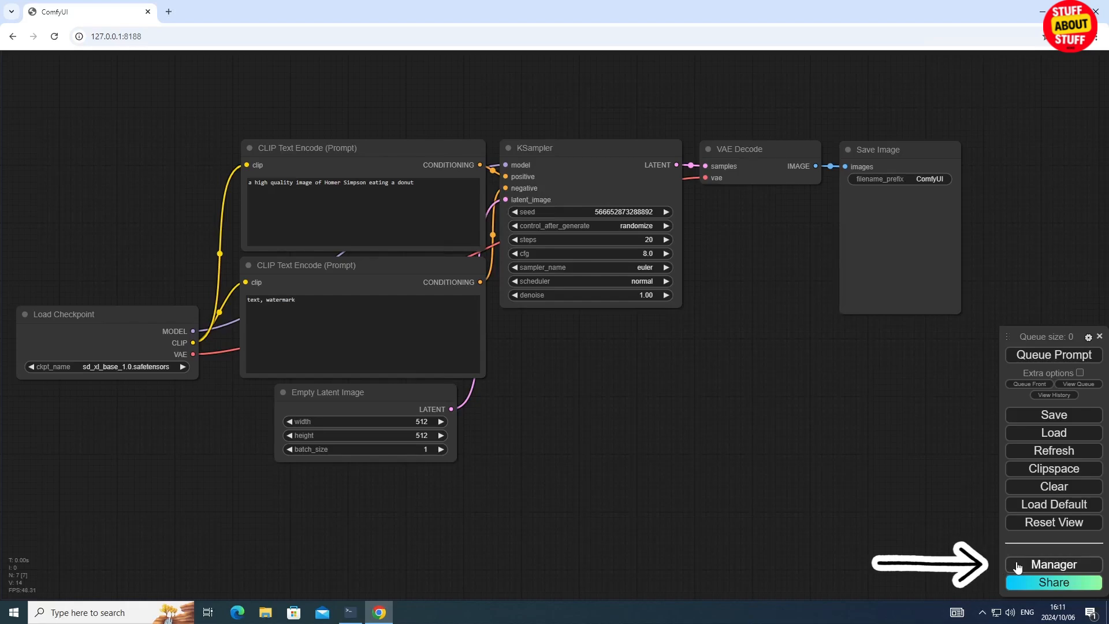
Open the ComfyUI Manager menu and its Custom Nodes Manager list.
{"action": "left_click", "coordinate": [1053, 563]}
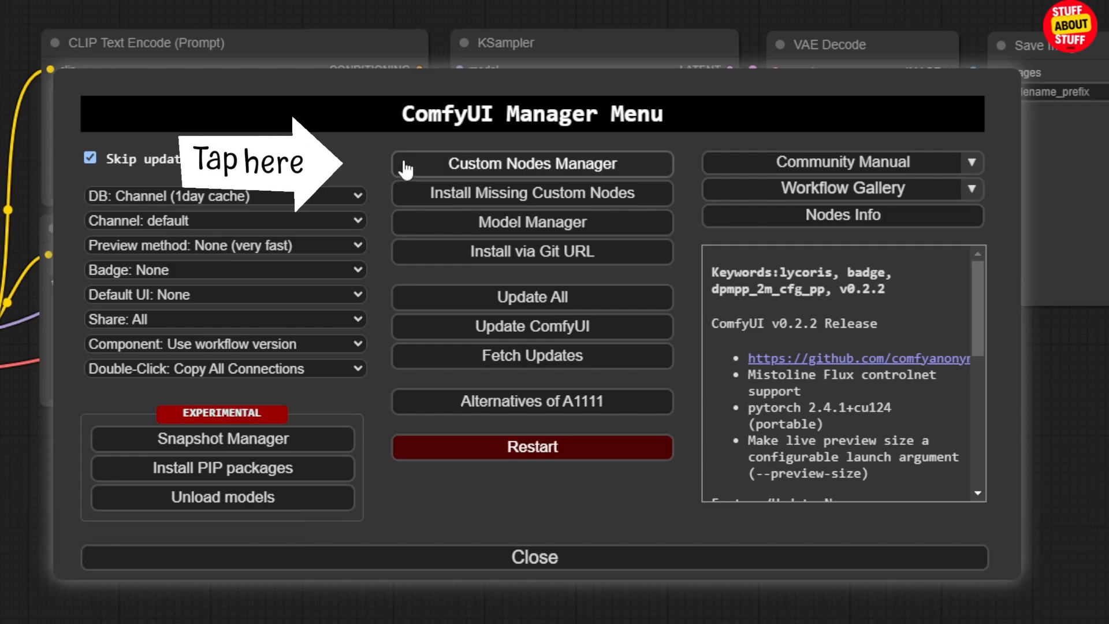
{"action": "left_click", "coordinate": [531, 164]}
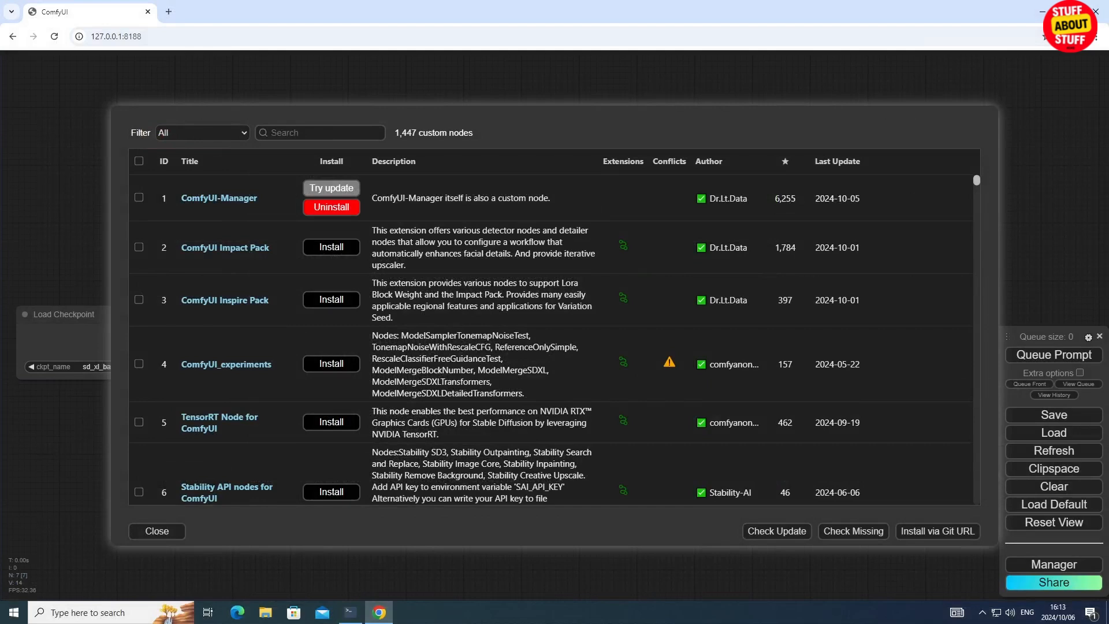
Search 'cogv', install the ComfyUI CogVideoX Wrapper node pack and restart ComfyUI.
{"action": "left_click", "coordinate": [320, 131]}
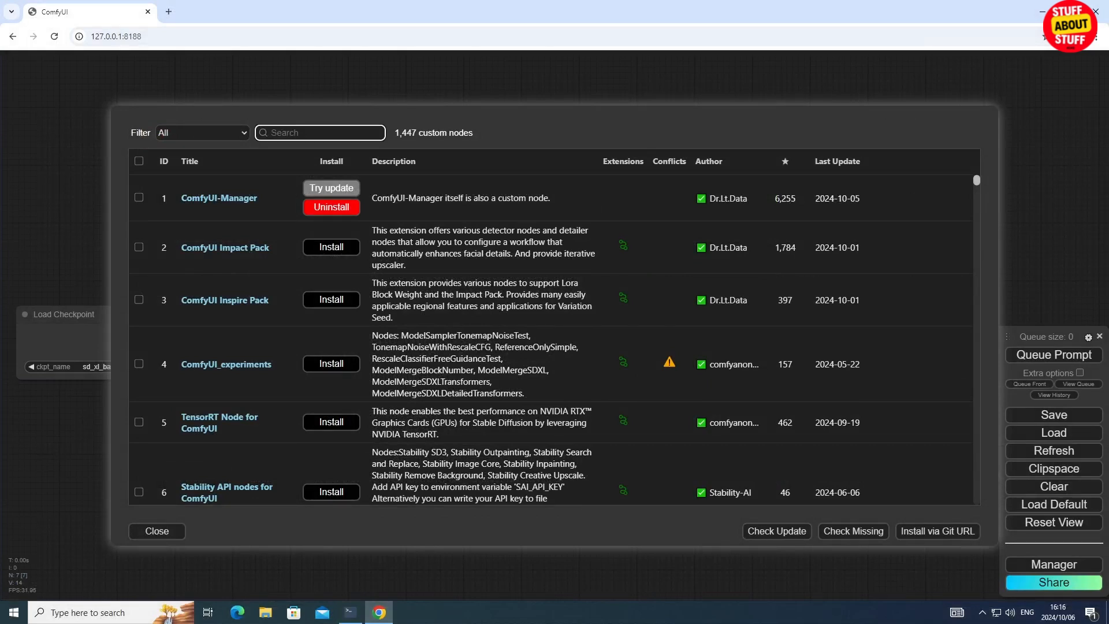
{"action": "type", "text": "cogv"}
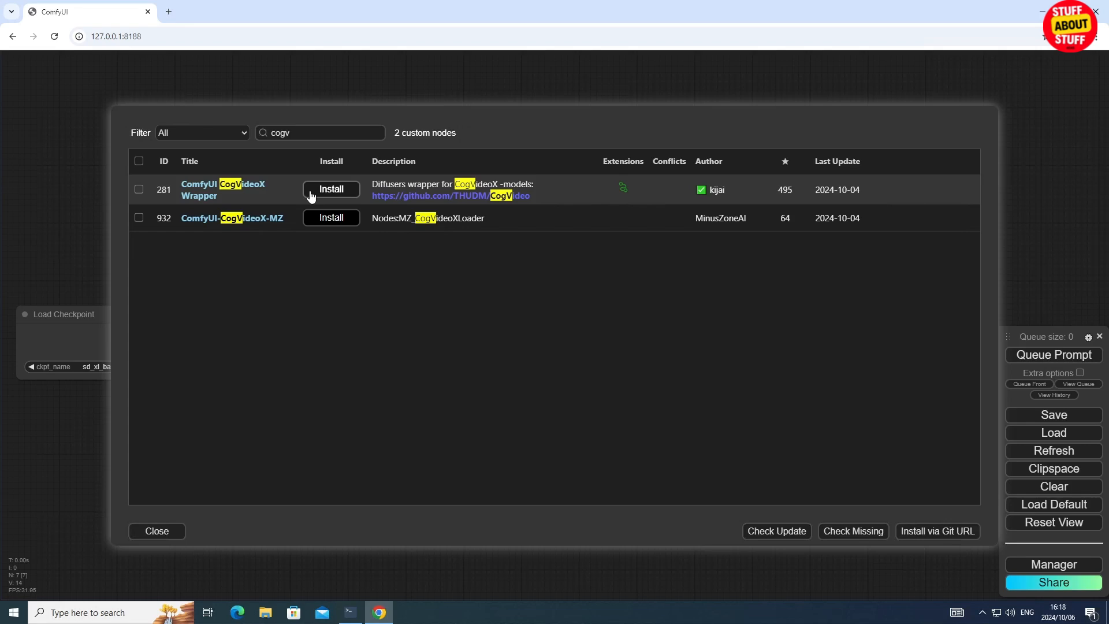
{"action": "left_click", "coordinate": [331, 188]}
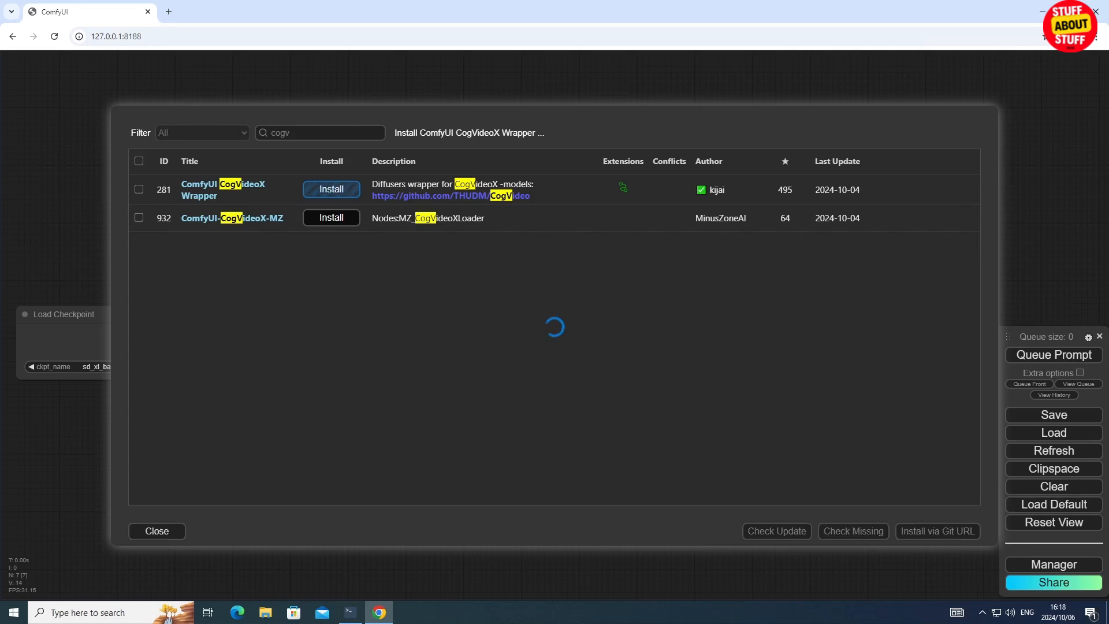
{"action": "left_click", "coordinate": [330, 188]}
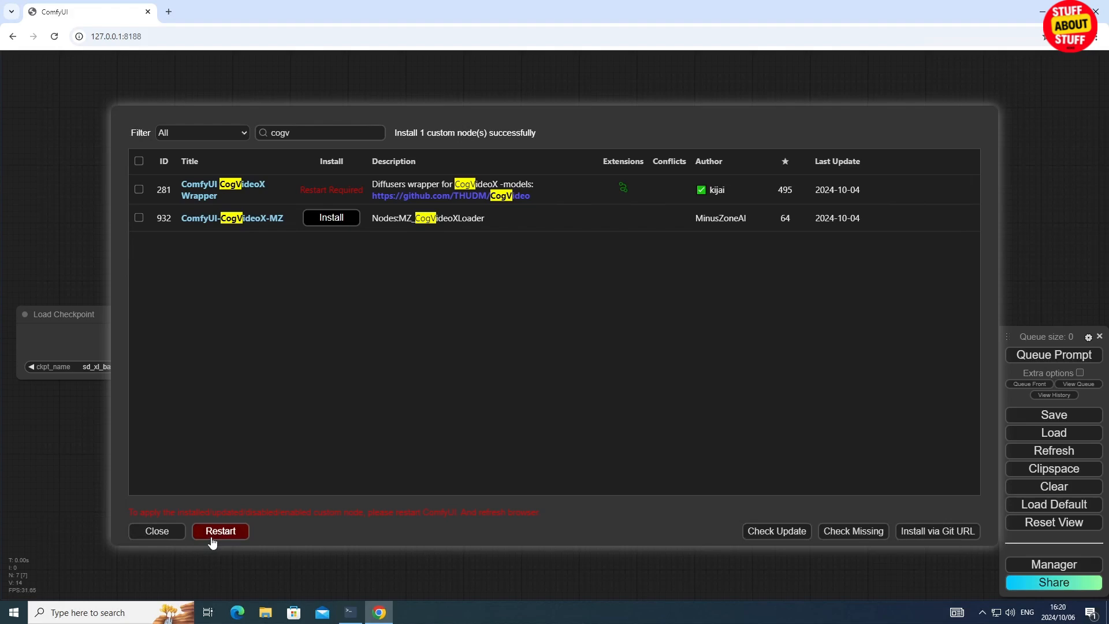
{"action": "left_click", "coordinate": [219, 531]}
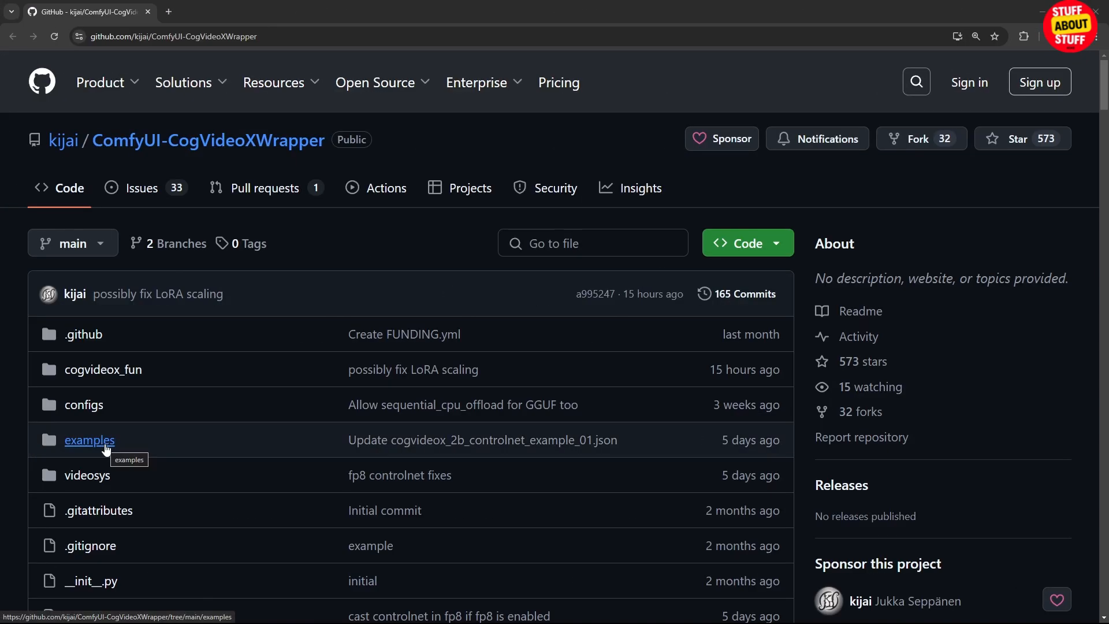
Download the raw cogvideox_5b_example_01.json file from the repository's examples folder.
{"action": "left_click", "coordinate": [89, 440]}
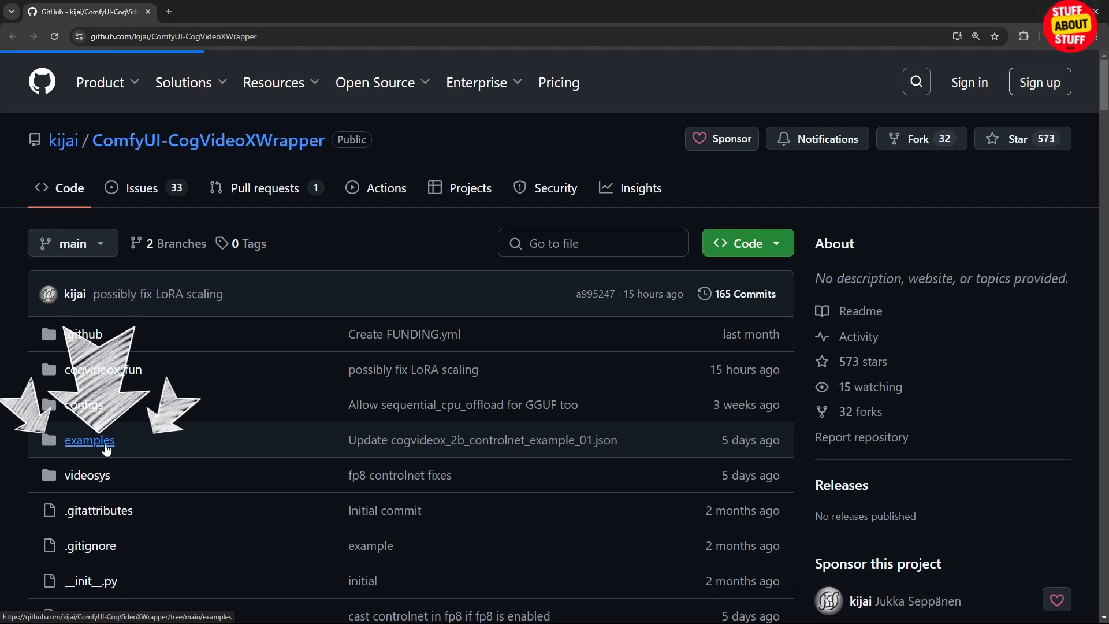
{"action": "left_click", "coordinate": [88, 440]}
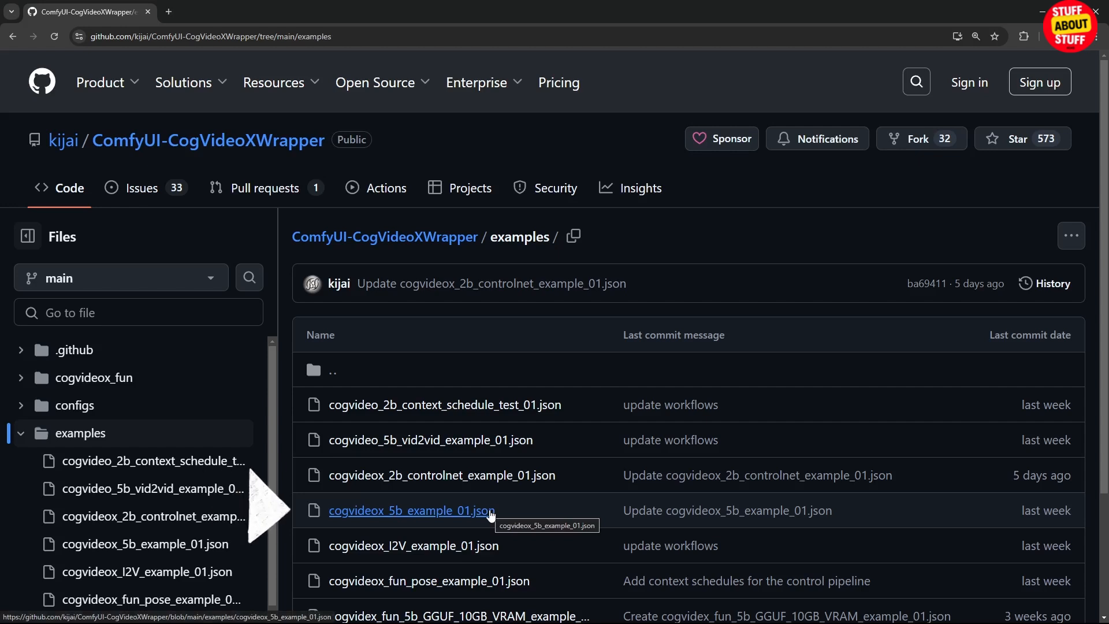
{"action": "left_click", "coordinate": [411, 509]}
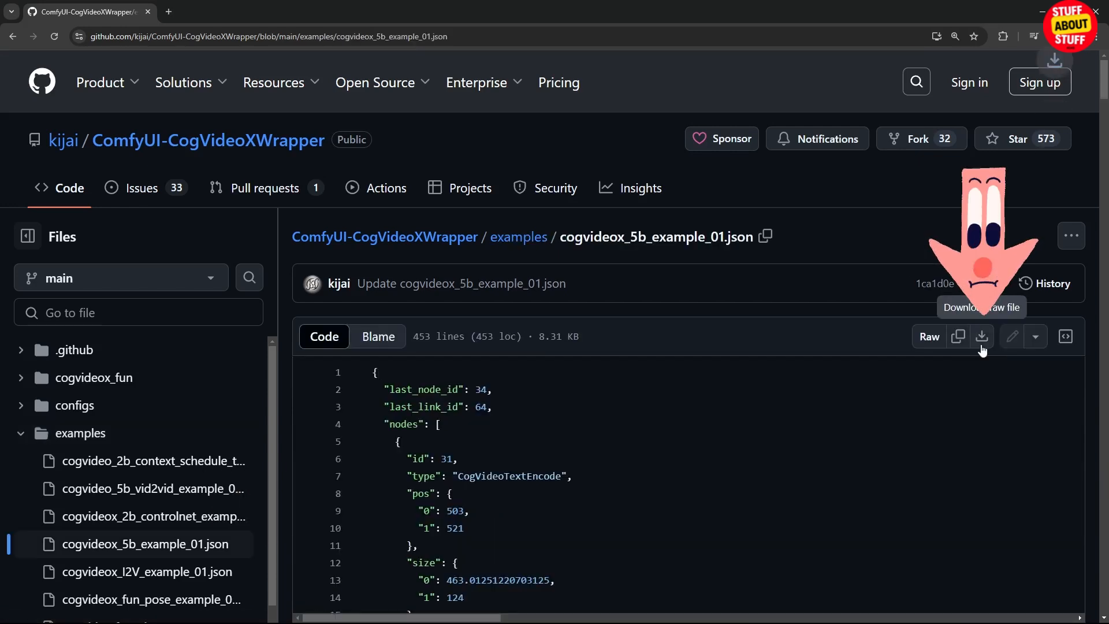
{"action": "left_click", "coordinate": [981, 336]}
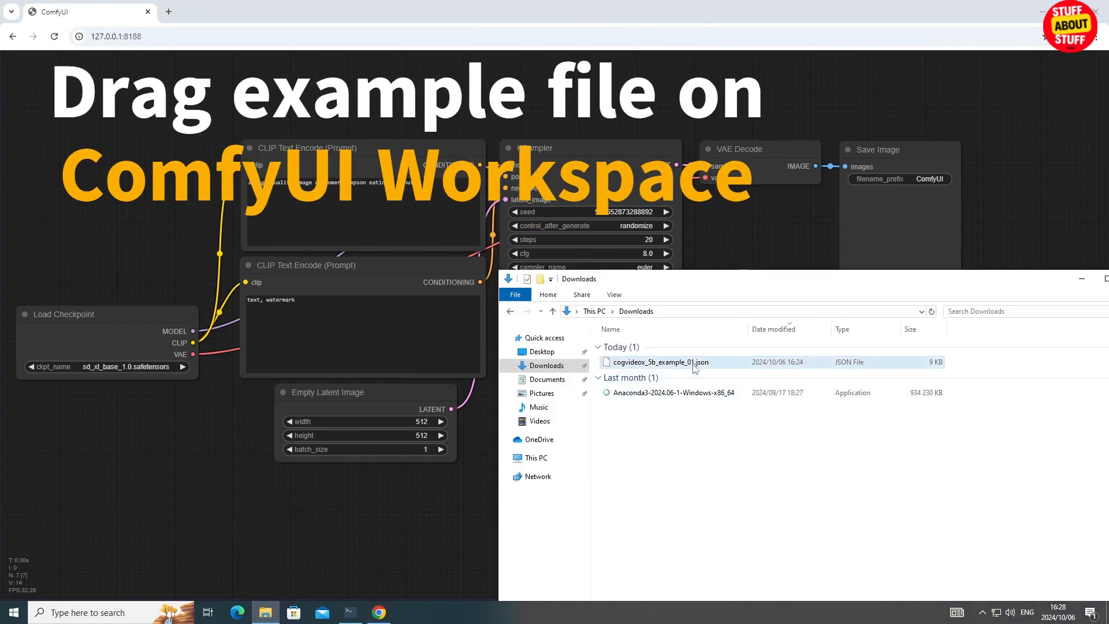
Drop cogvideox_5b_example_01.json onto the canvas and dismiss the Missing Node Types warning.
{"action": "left_click", "coordinate": [669, 362]}
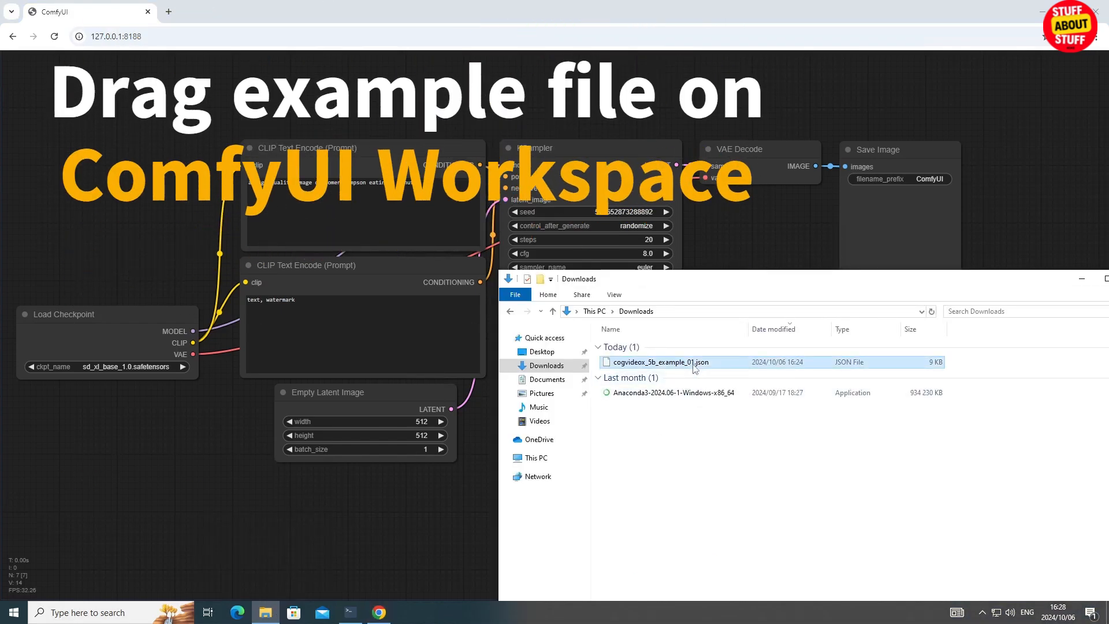
{"action": "left_click_drag", "start_coordinate": [661, 362], "coordinate": [156, 216]}
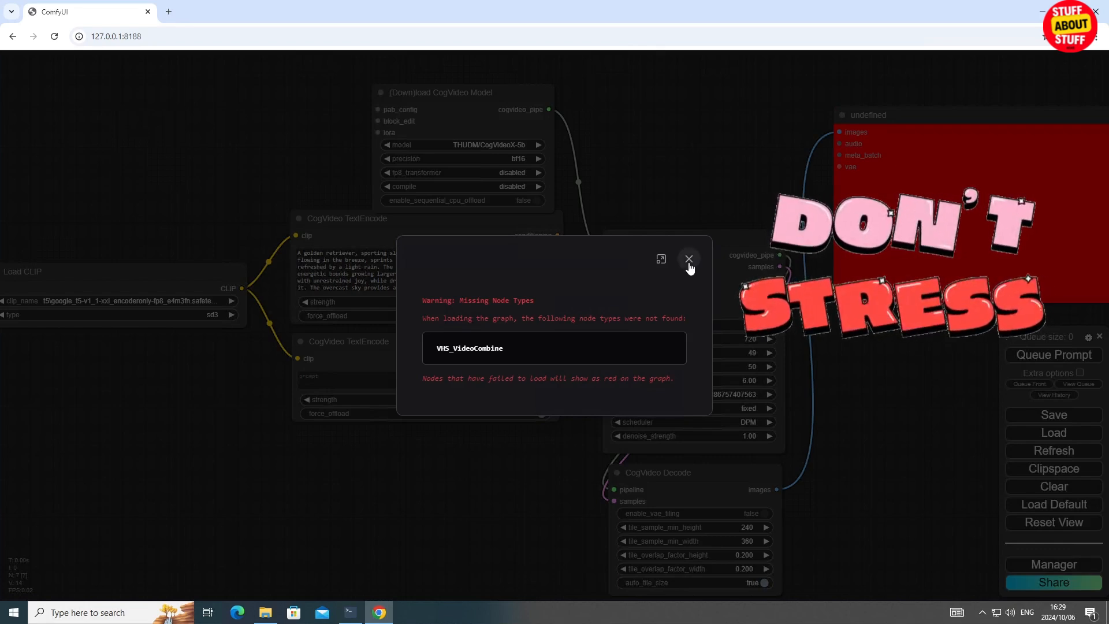
{"action": "left_click", "coordinate": [687, 258]}
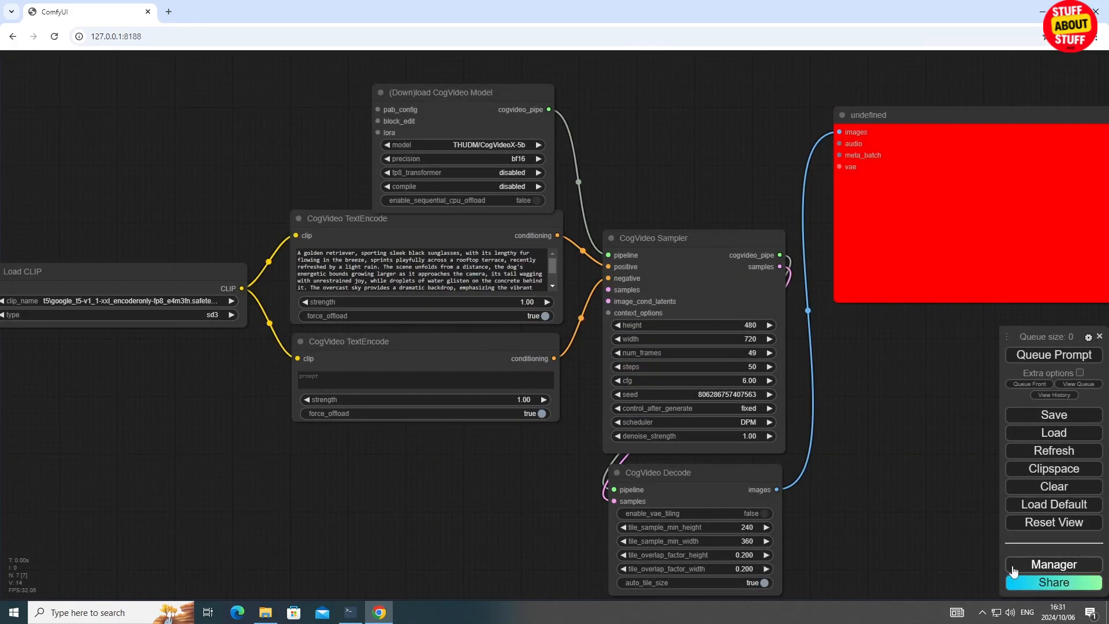
Install the missing ComfyUI-VideoHelperSuite pack, restart, and reload 127.0.0.1:8188.
{"action": "left_click", "coordinate": [1053, 564]}
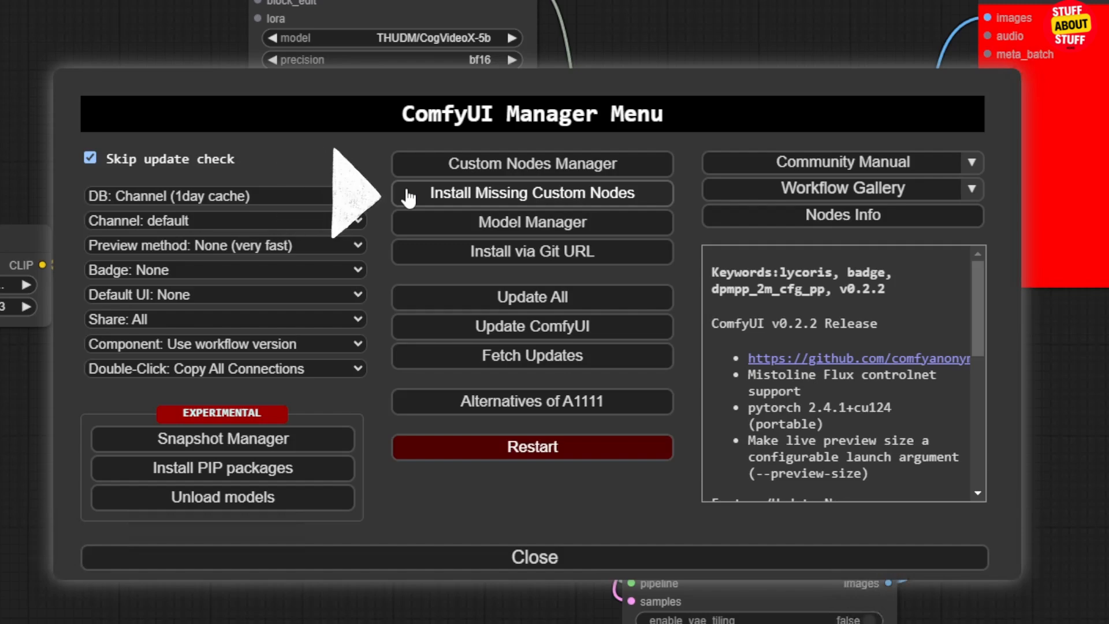
{"action": "left_click", "coordinate": [532, 193]}
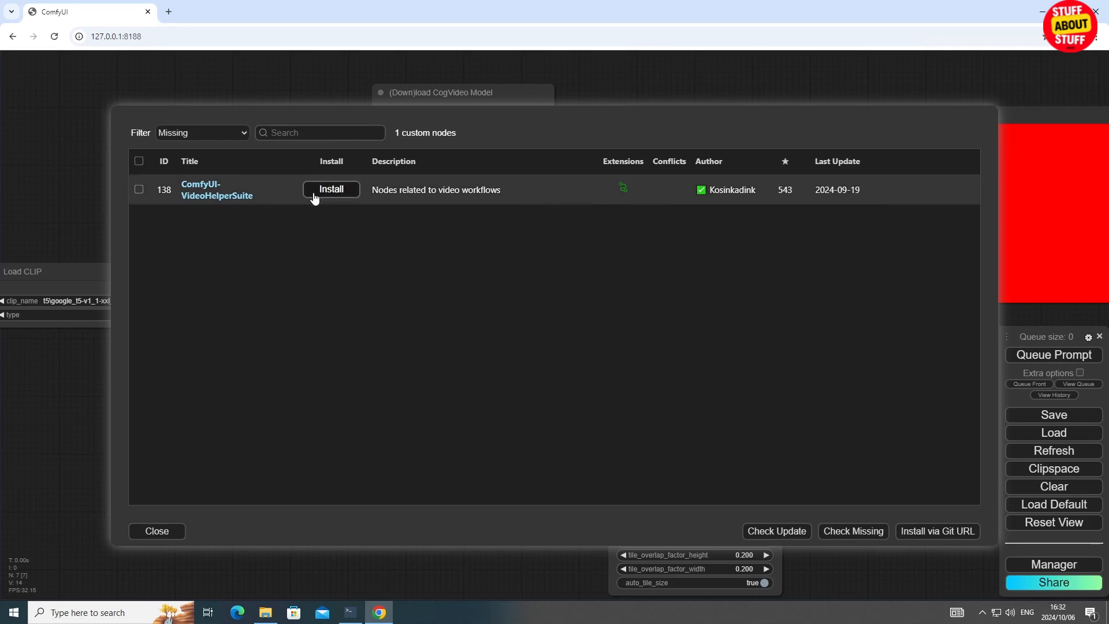
{"action": "left_click", "coordinate": [330, 189]}
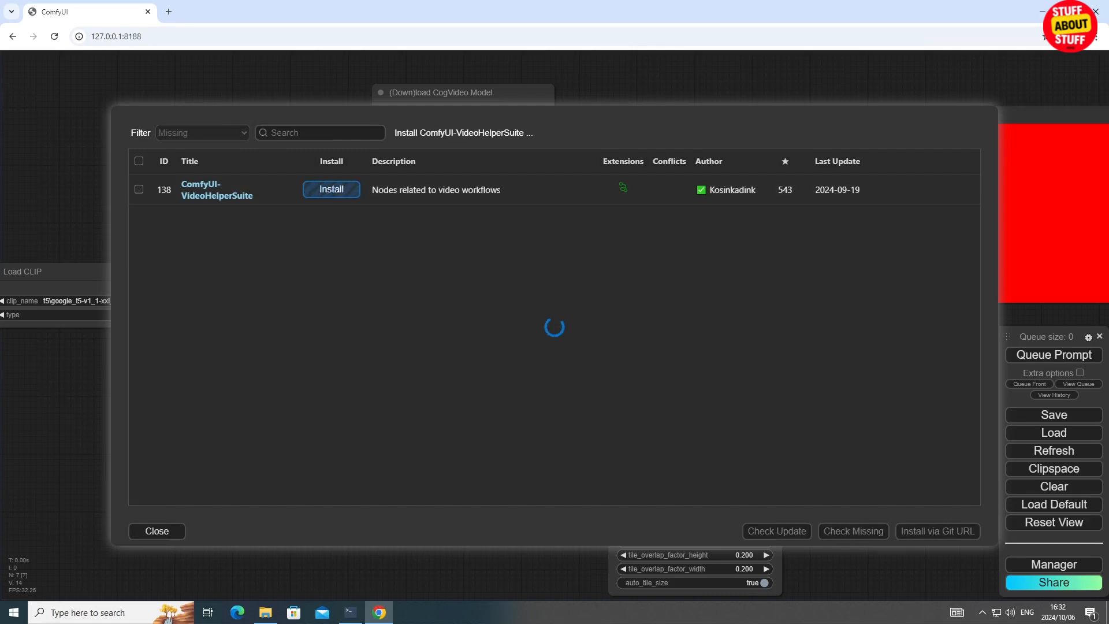
{"action": "left_click", "coordinate": [331, 189]}
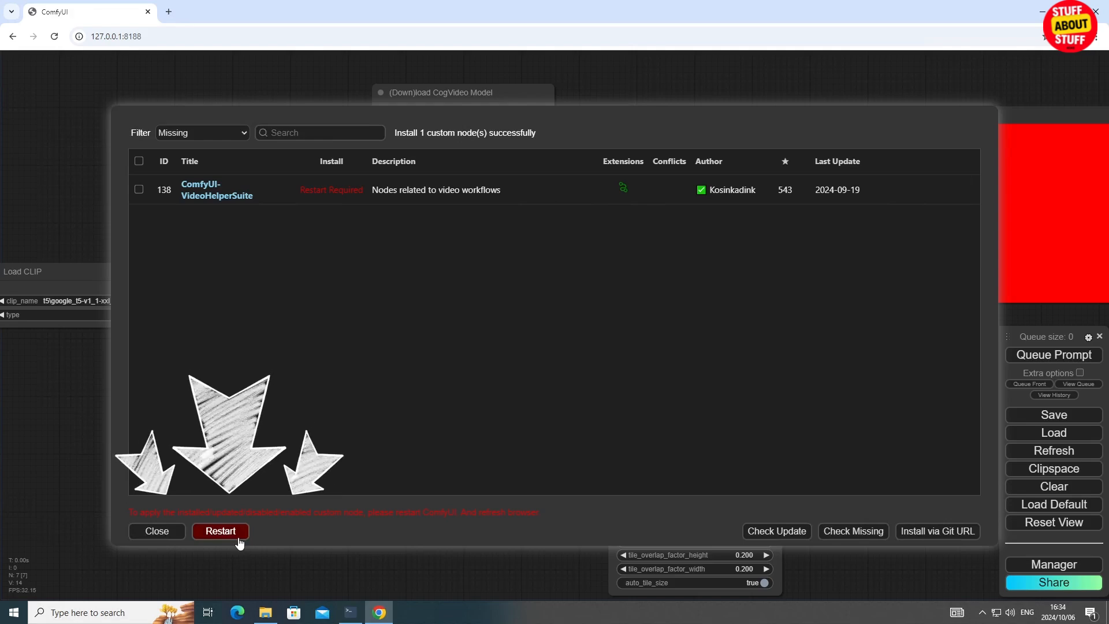
{"action": "left_click", "coordinate": [219, 531]}
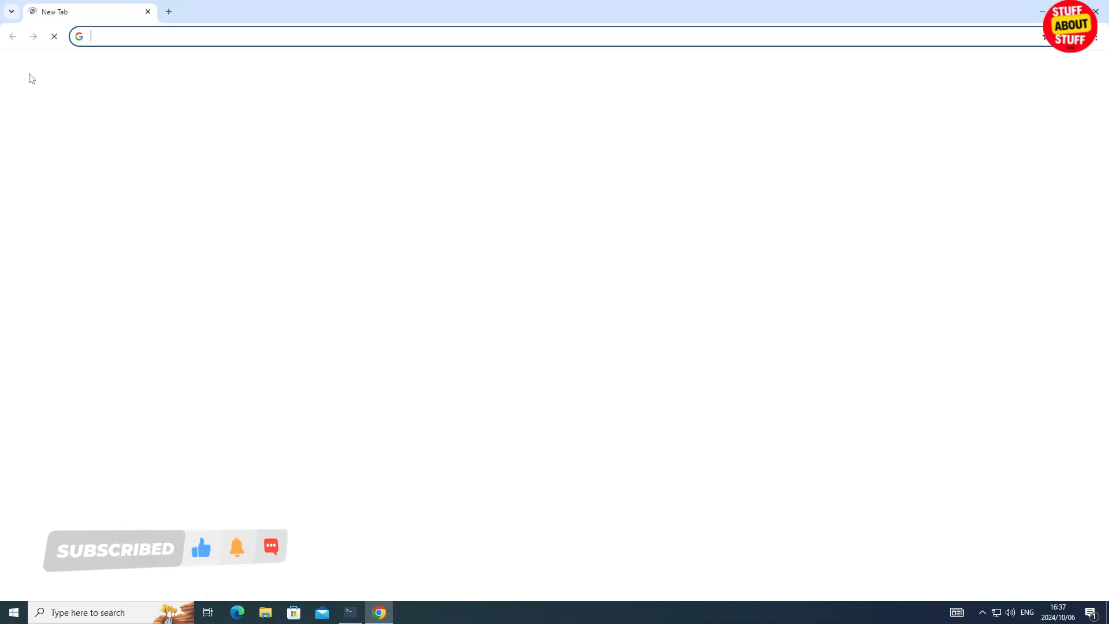
{"action": "type", "text": "127.0.0.1:8188"}
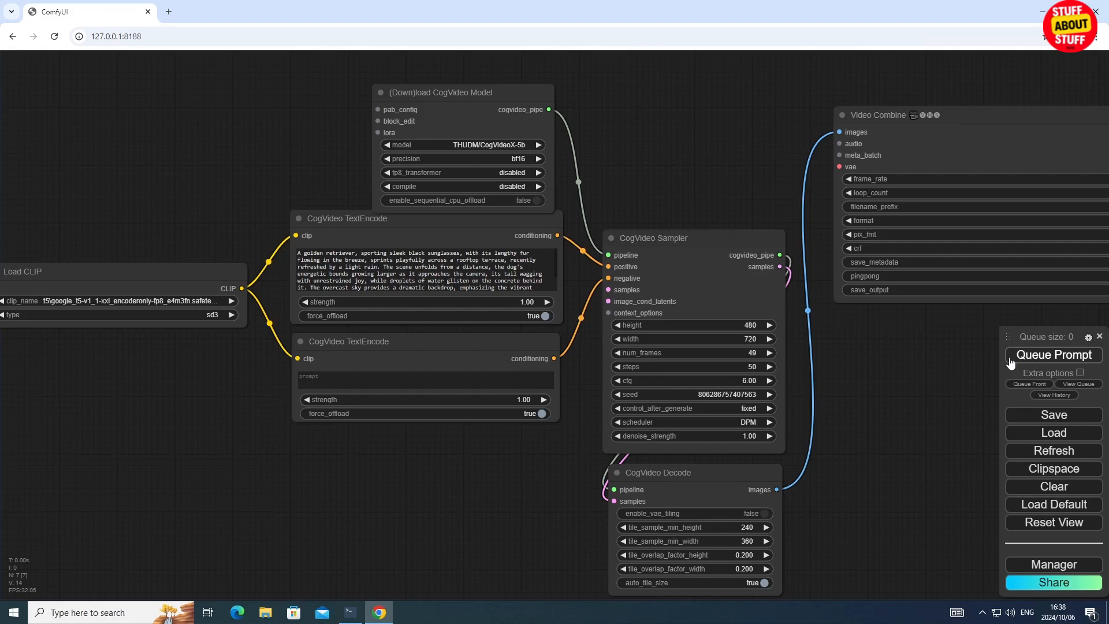
Queue the workflow, note the missing google_t5 clip validation error, and dismiss it.
{"action": "left_click", "coordinate": [1053, 354]}
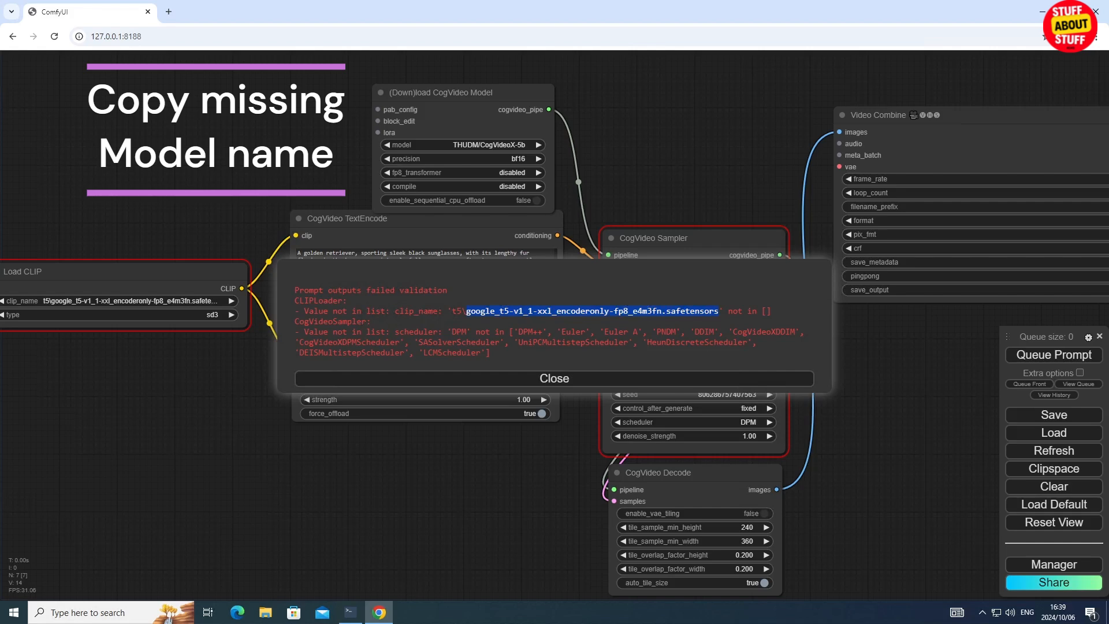
{"action": "mouse_move", "coordinate": [709, 329]}
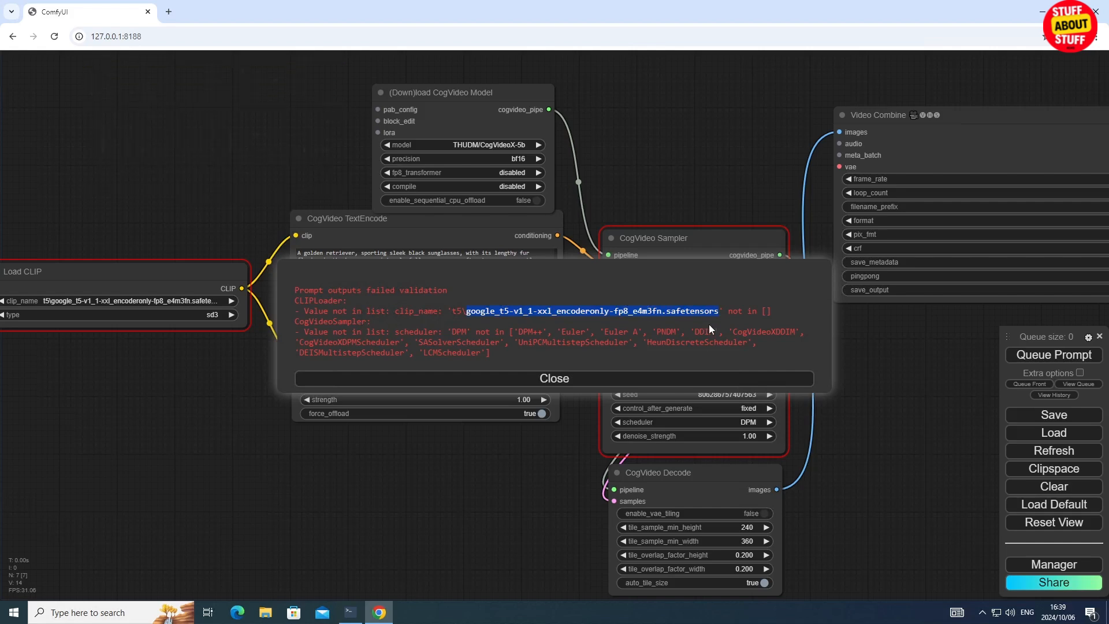
{"action": "mouse_move", "coordinate": [709, 329]}
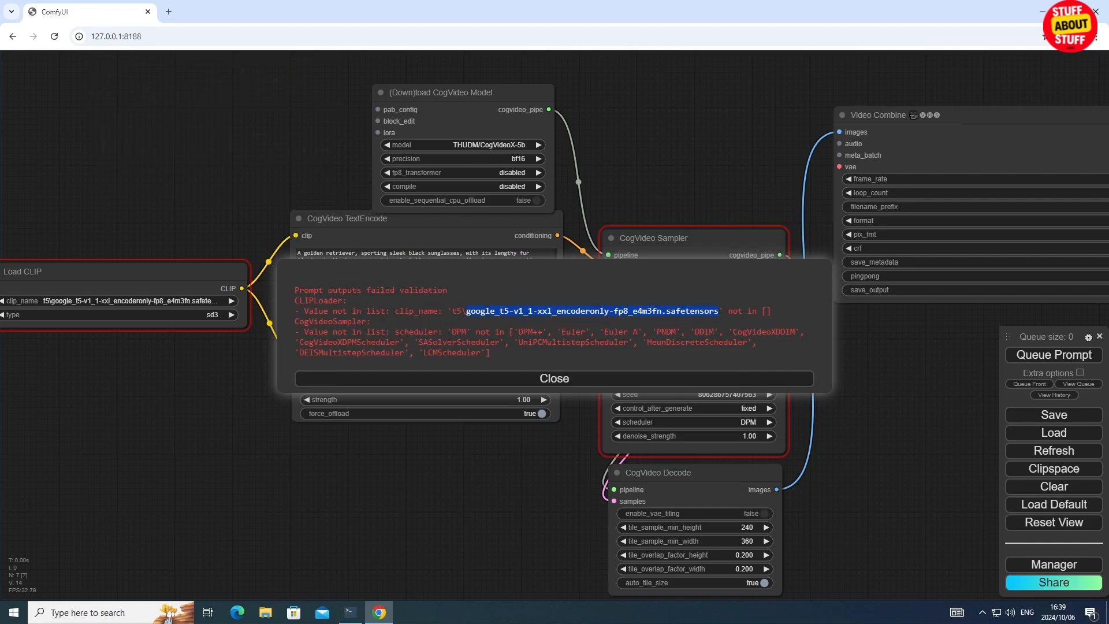
{"action": "mouse_move", "coordinate": [650, 382]}
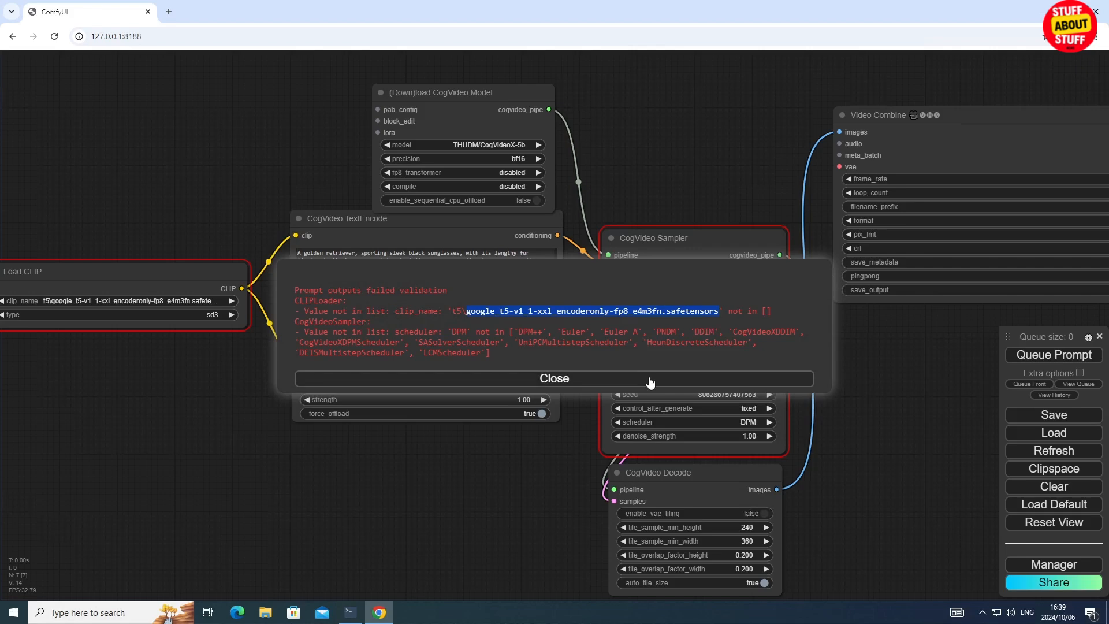
{"action": "left_click", "coordinate": [553, 378]}
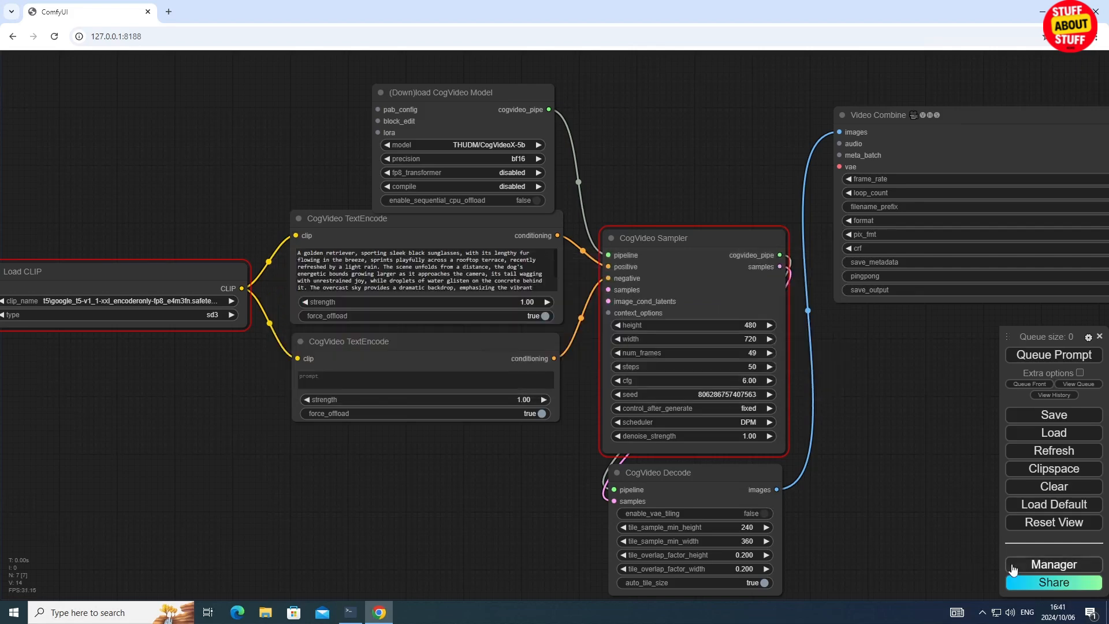
In Model Manager, search the fp8_e4m3fn safetensors name and install the google T5 XXL encoder.
{"action": "left_click", "coordinate": [1053, 564]}
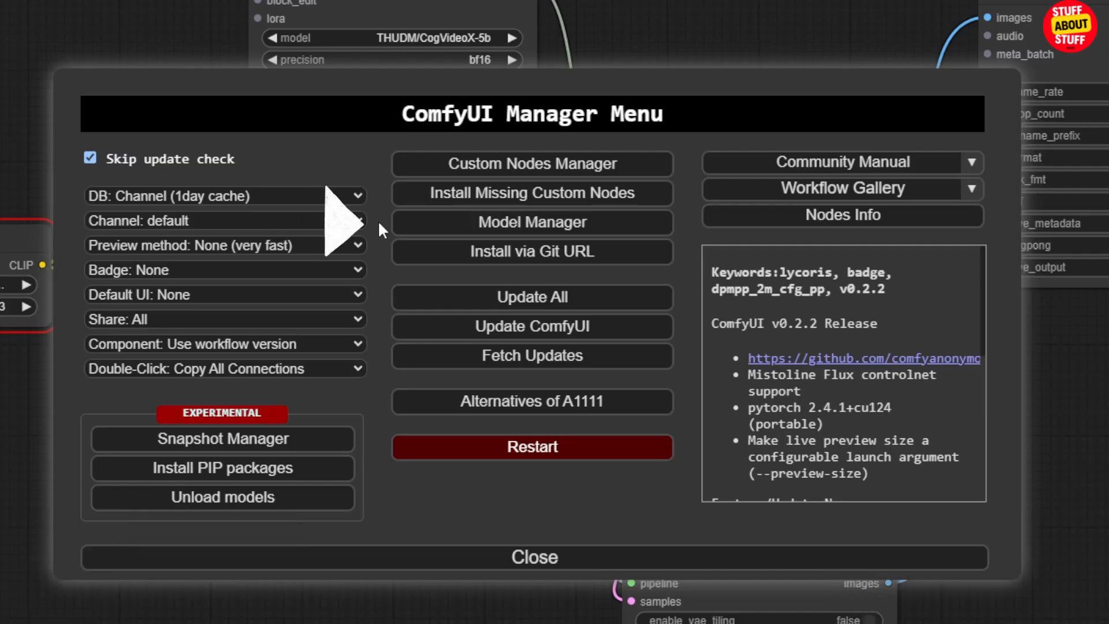
{"action": "left_click", "coordinate": [531, 221]}
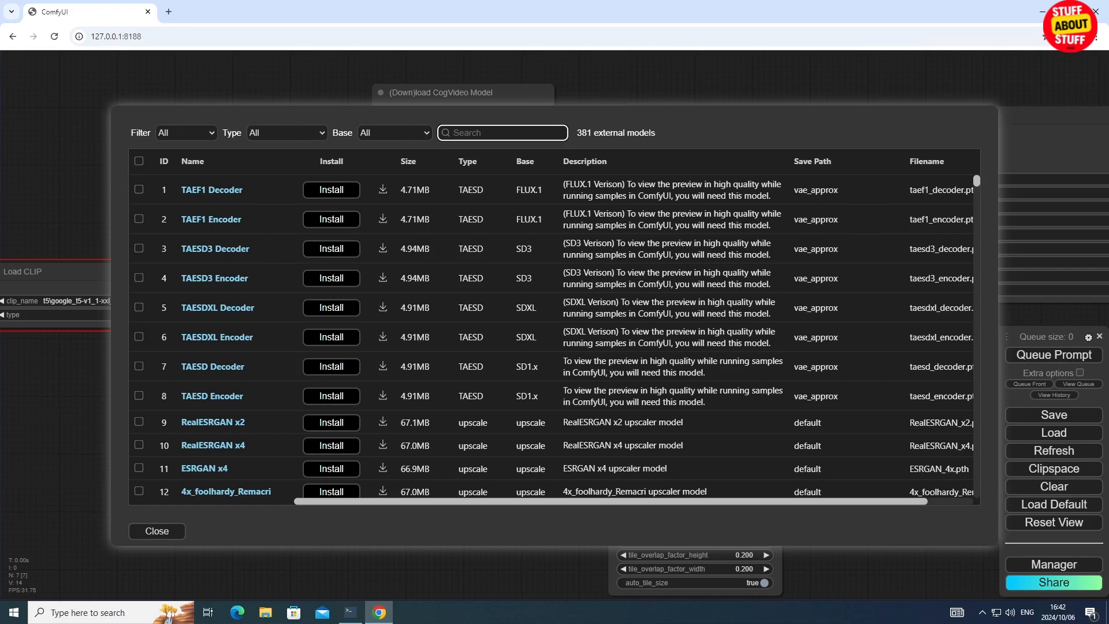
{"action": "type", "text": "ly-fp8_e4m3fn.safetensors"}
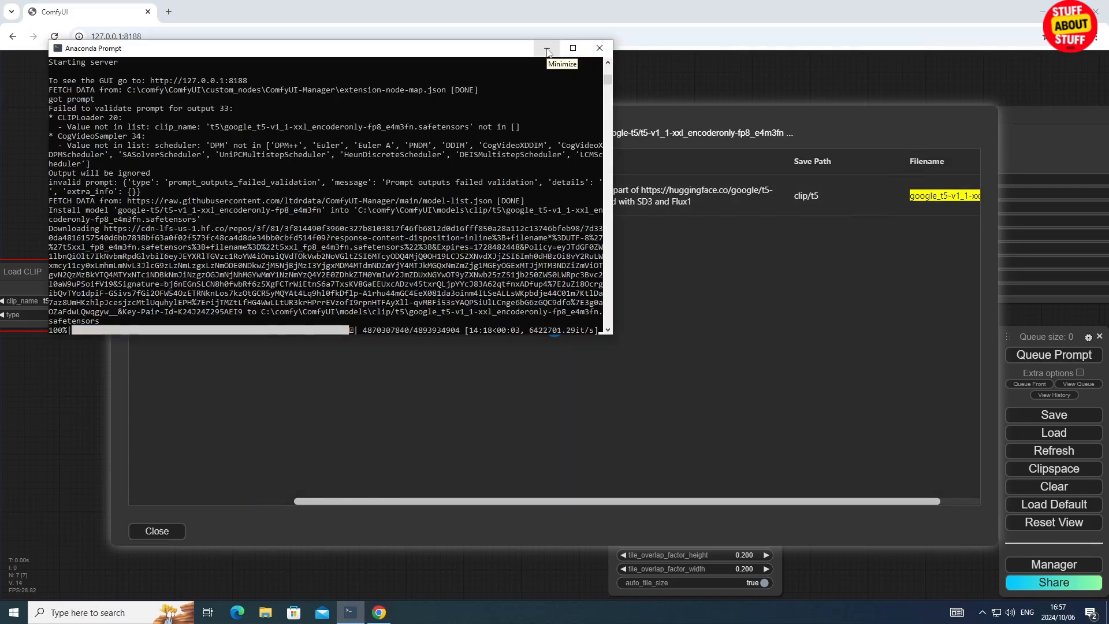
{"action": "left_click", "coordinate": [546, 49]}
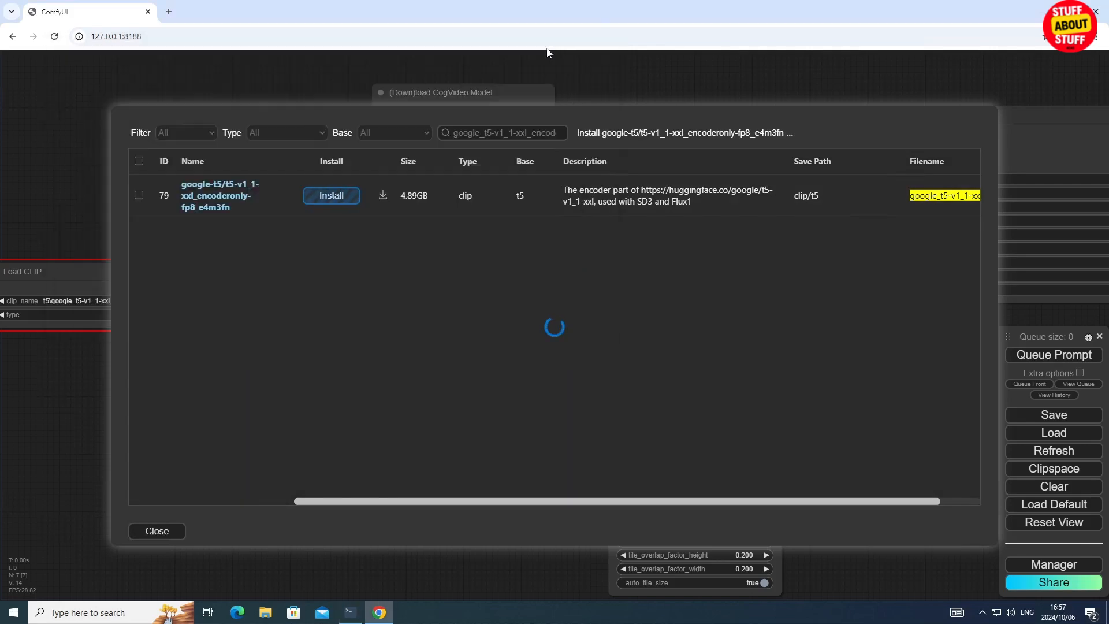
{"action": "left_click", "coordinate": [330, 196]}
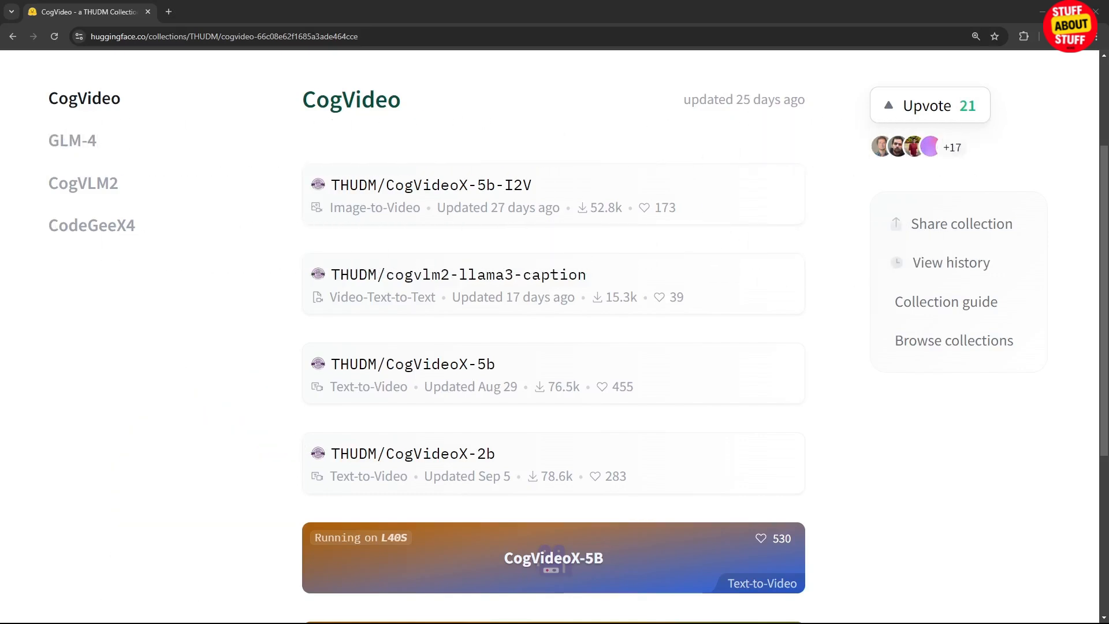
Open the THUDM/CogVideoX-5b model card from the Hugging Face CogVideo collection.
{"action": "right_click", "coordinate": [412, 363]}
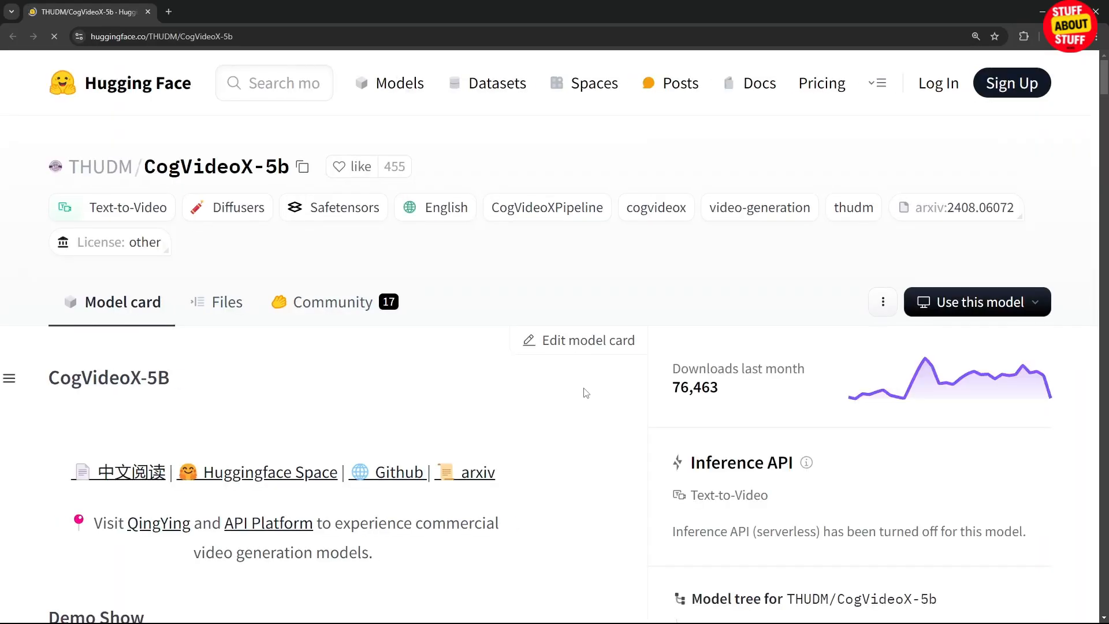
{"action": "left_click", "coordinate": [226, 301]}
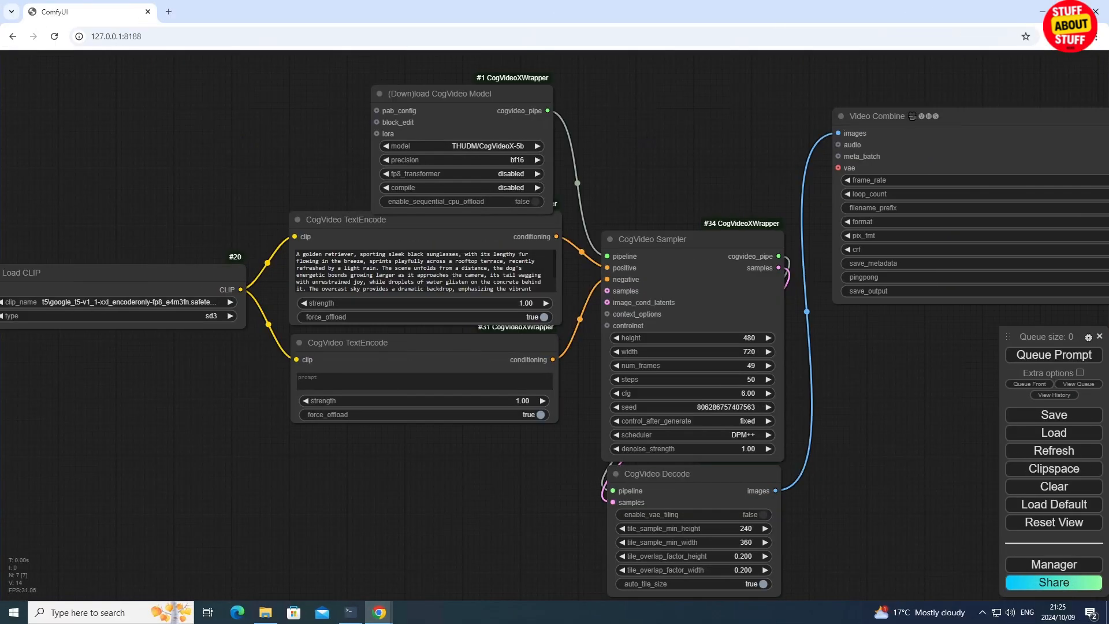
Load THUDM/CogVideoX-2b at fp16 and set the CogVideo Sampler scheduler to CogVideoXDDIM.
{"action": "left_click", "coordinate": [459, 145]}
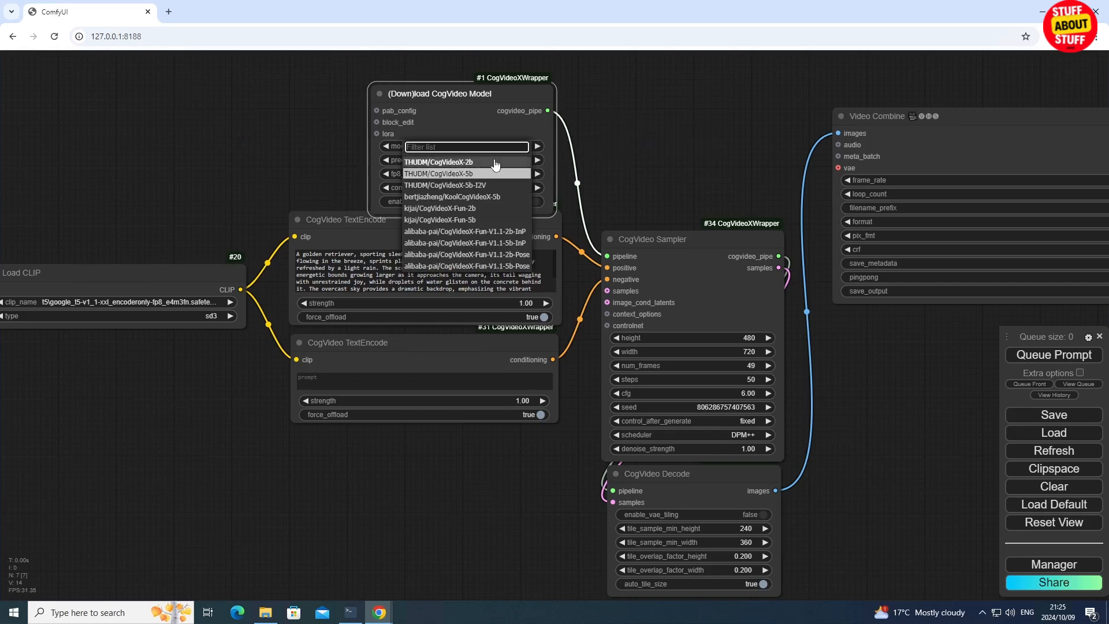
{"action": "left_click", "coordinate": [439, 161]}
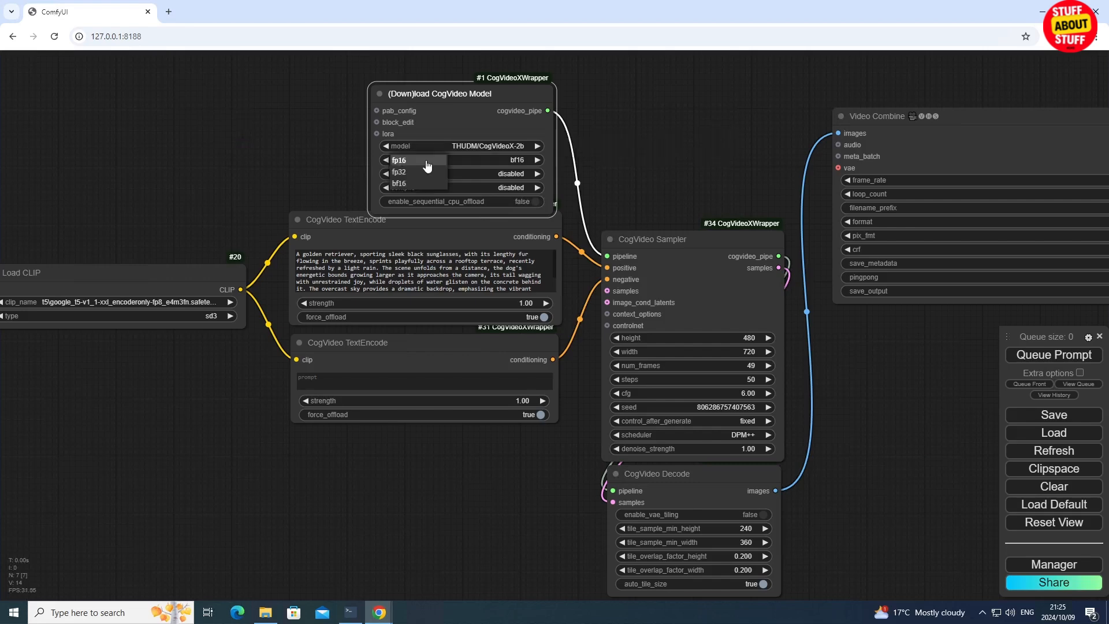
{"action": "left_click", "coordinate": [399, 160]}
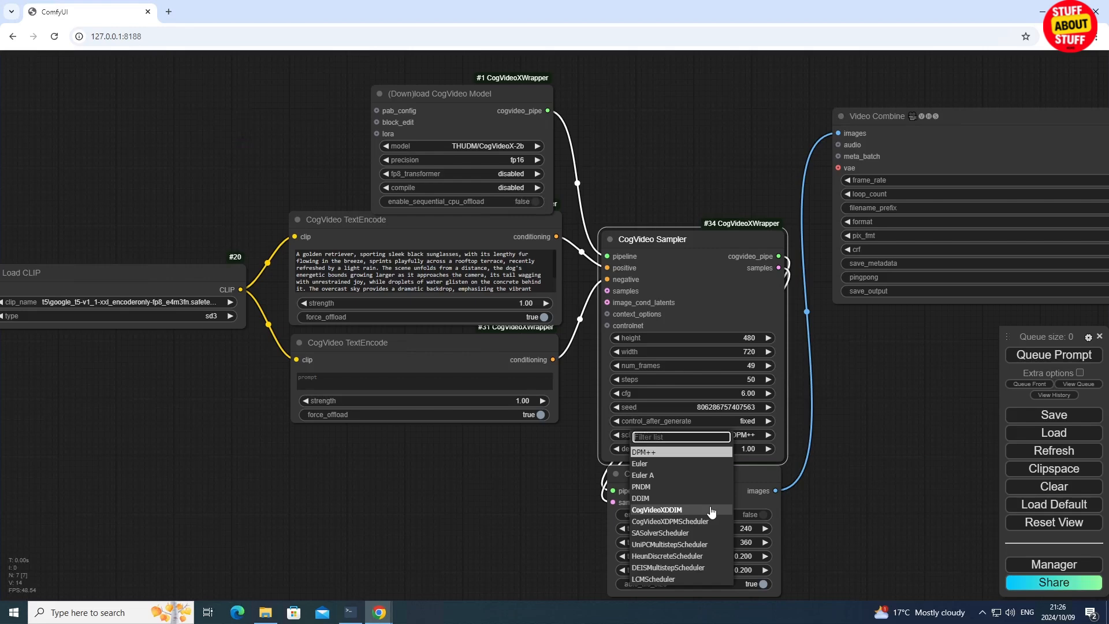
{"action": "left_click", "coordinate": [656, 509]}
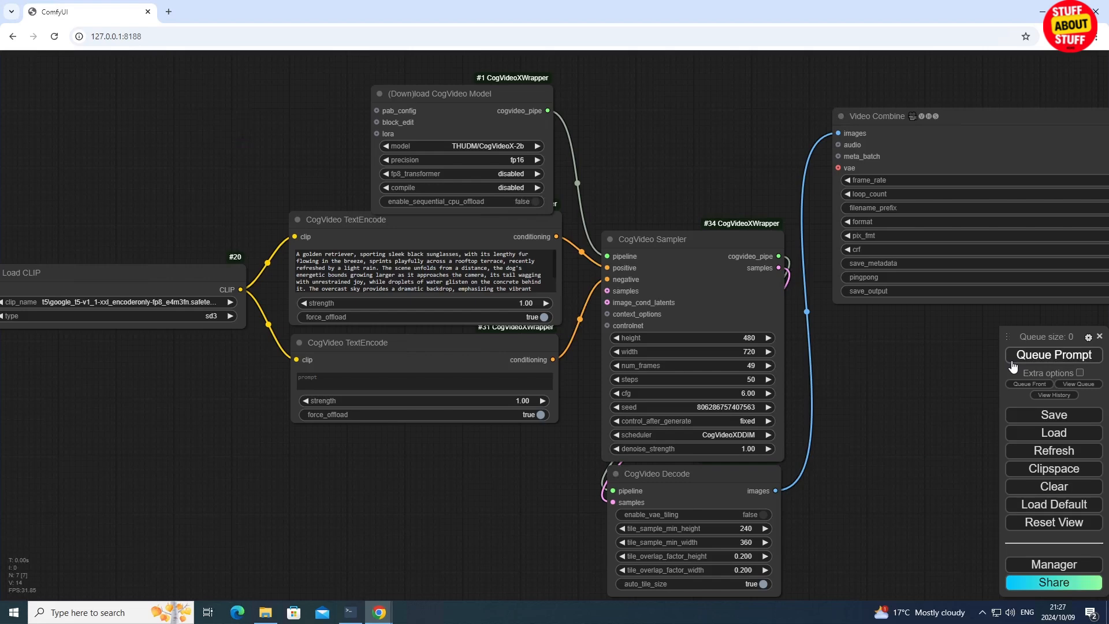
Queue the golden retriever prompt and let the CogVideoX-2b workflow run to completion.
{"action": "left_click", "coordinate": [1053, 354]}
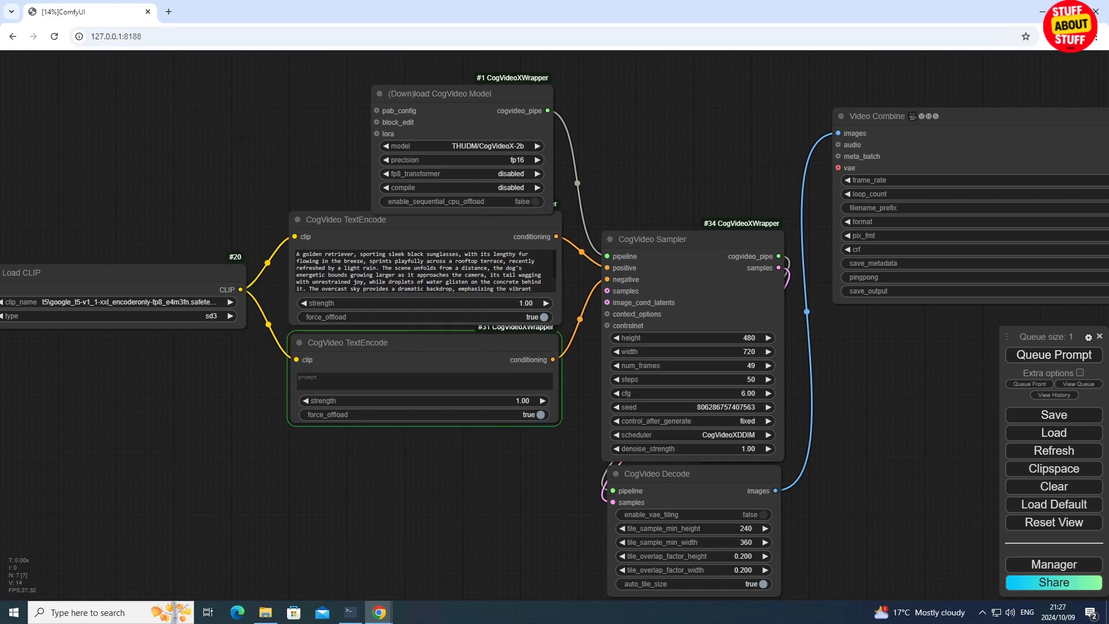
{"action": "left_click", "coordinate": [345, 219]}
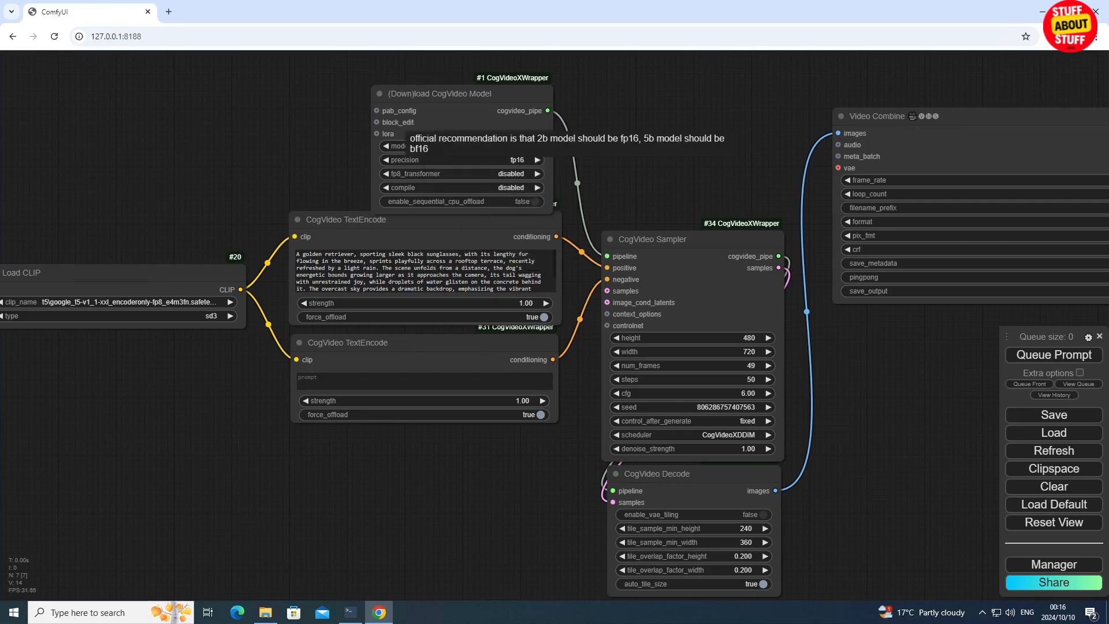
Load THUDM/CogVideoX-5b at bf16 with sequential CPU offload and VAE tiling enabled.
{"action": "left_click", "coordinate": [459, 159]}
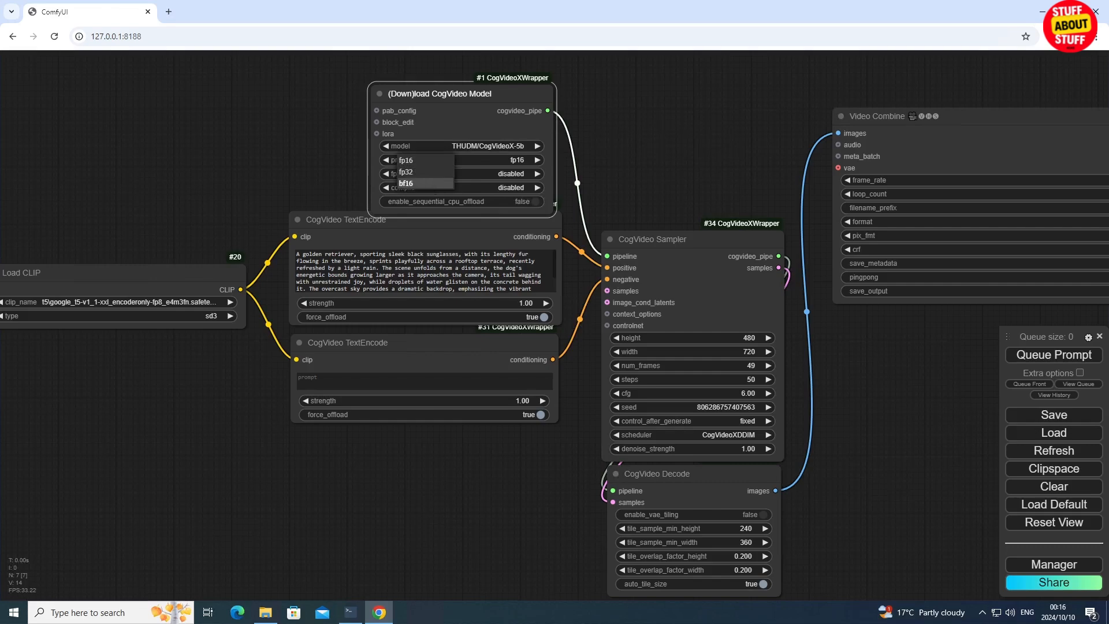
{"action": "left_click", "coordinate": [406, 184]}
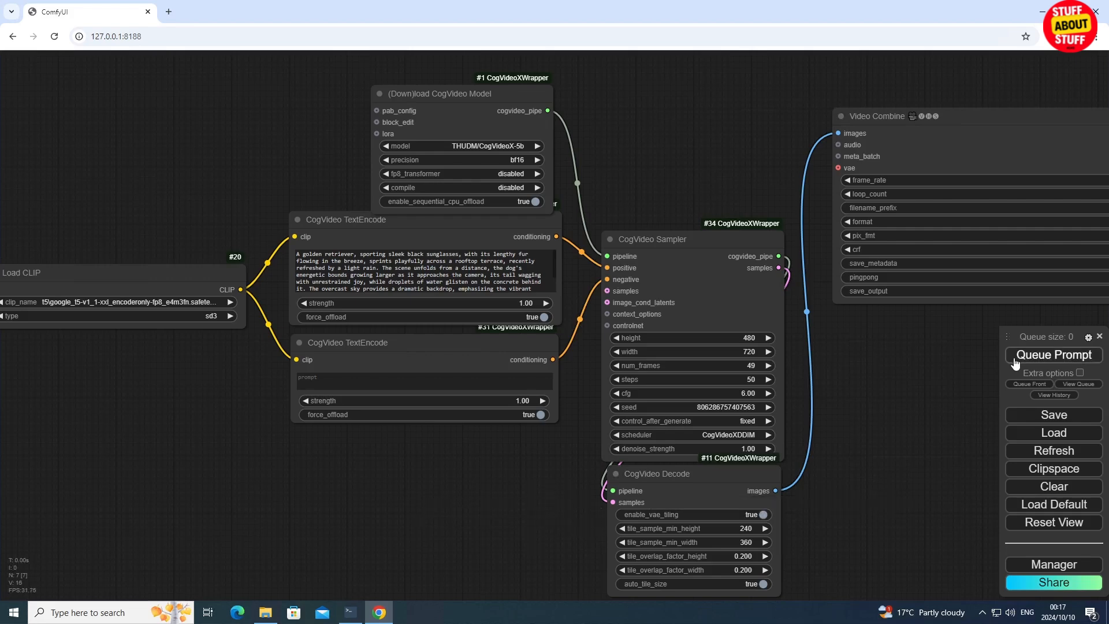
Queue the same prompt so the CogVideoX-5b workflow starts processing.
{"action": "left_click", "coordinate": [1053, 354]}
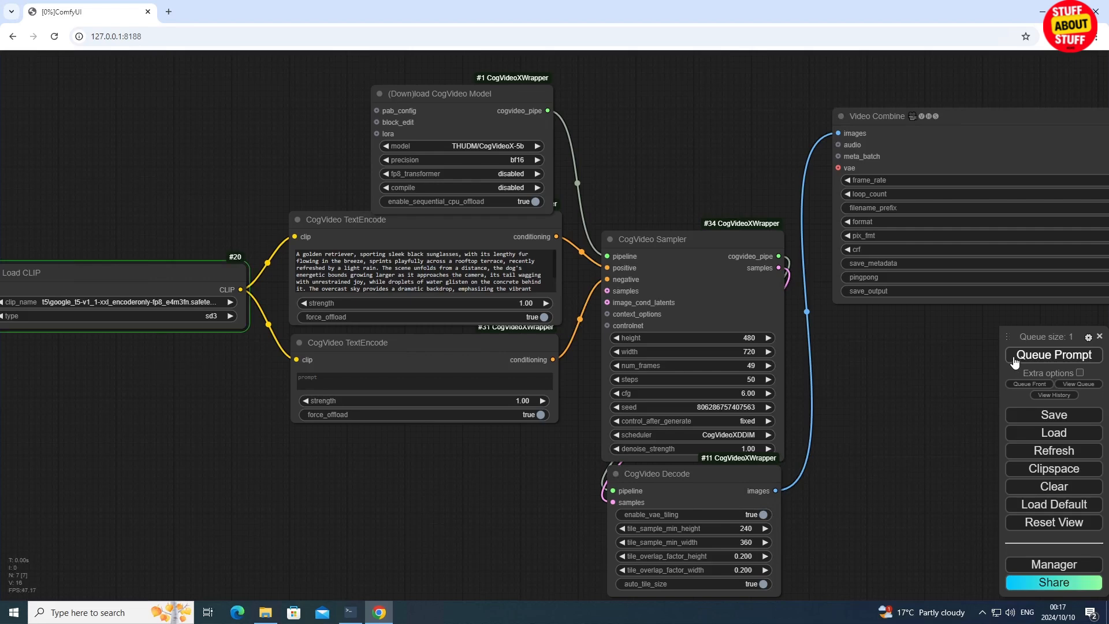
{"action": "left_click", "coordinate": [1054, 355]}
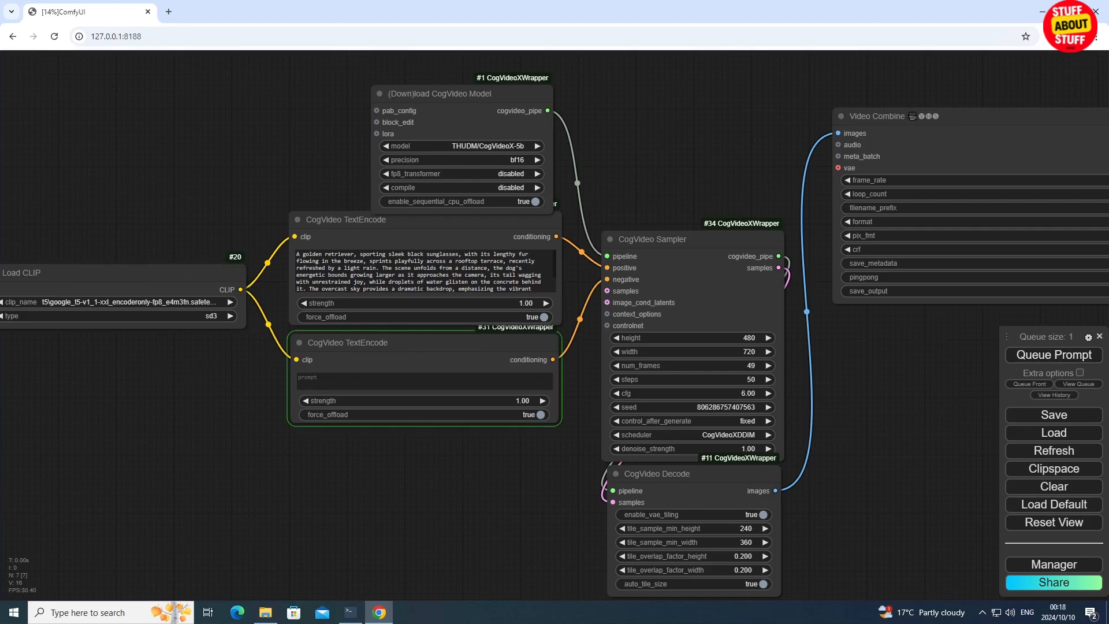
{"action": "left_click", "coordinate": [347, 219]}
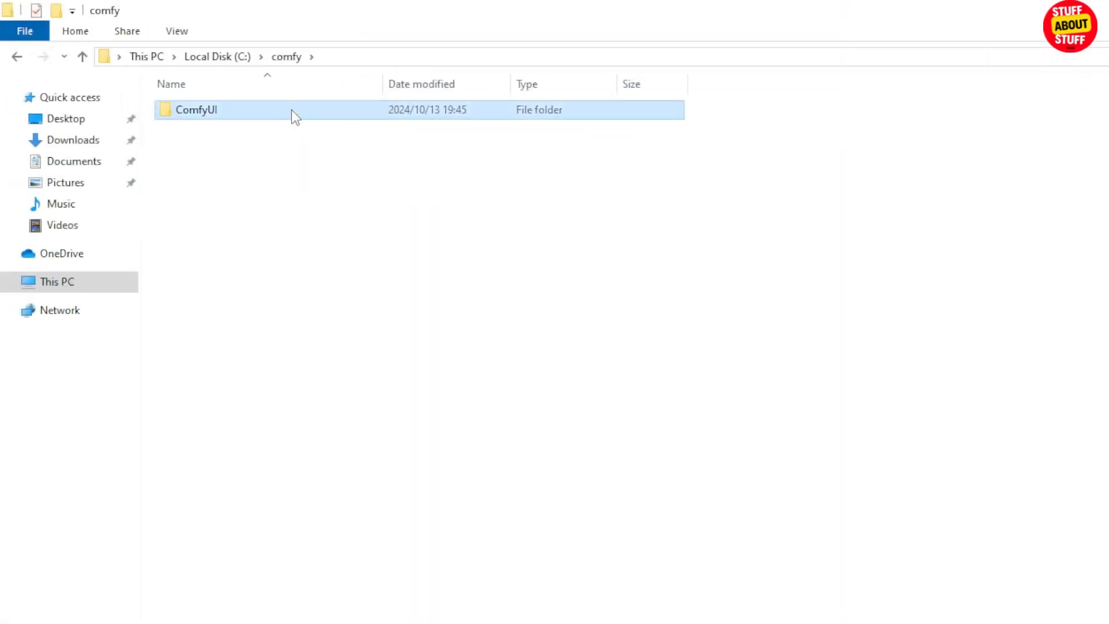
Navigate to C:\comfy\ComfyUI\models and enter the CogVideo folder.
{"action": "double_click", "coordinate": [196, 110]}
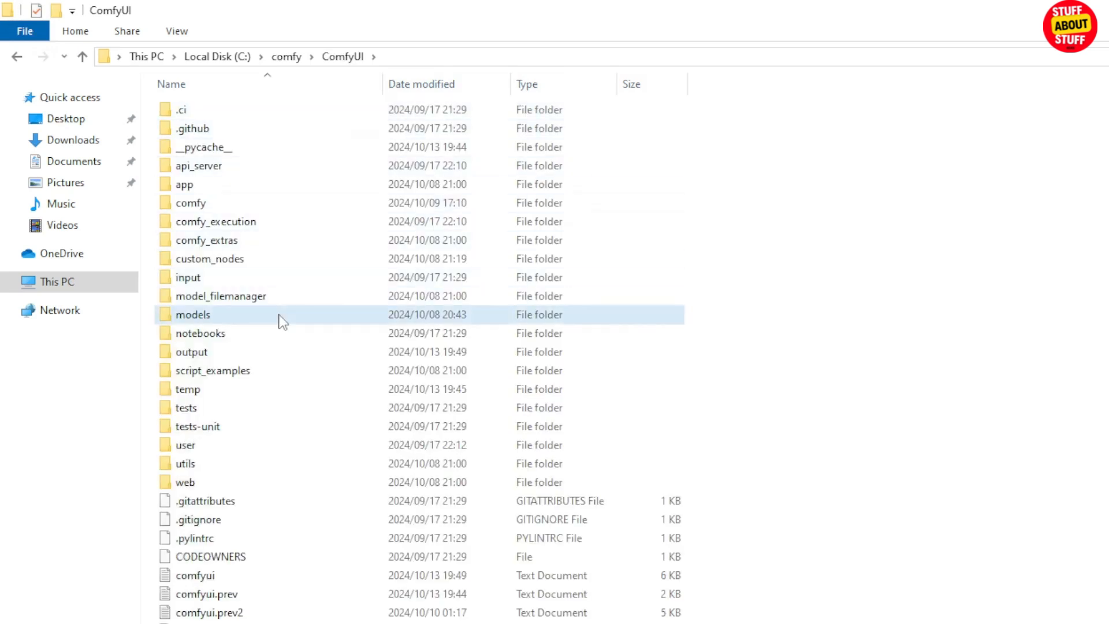
{"action": "double_click", "coordinate": [193, 314]}
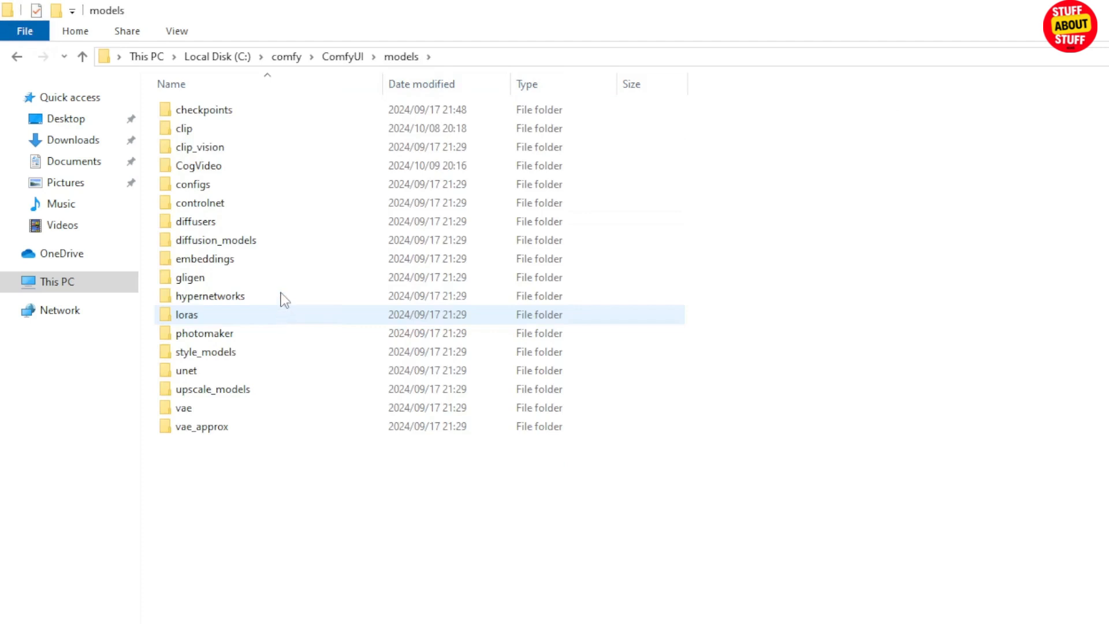
{"action": "left_click", "coordinate": [198, 165]}
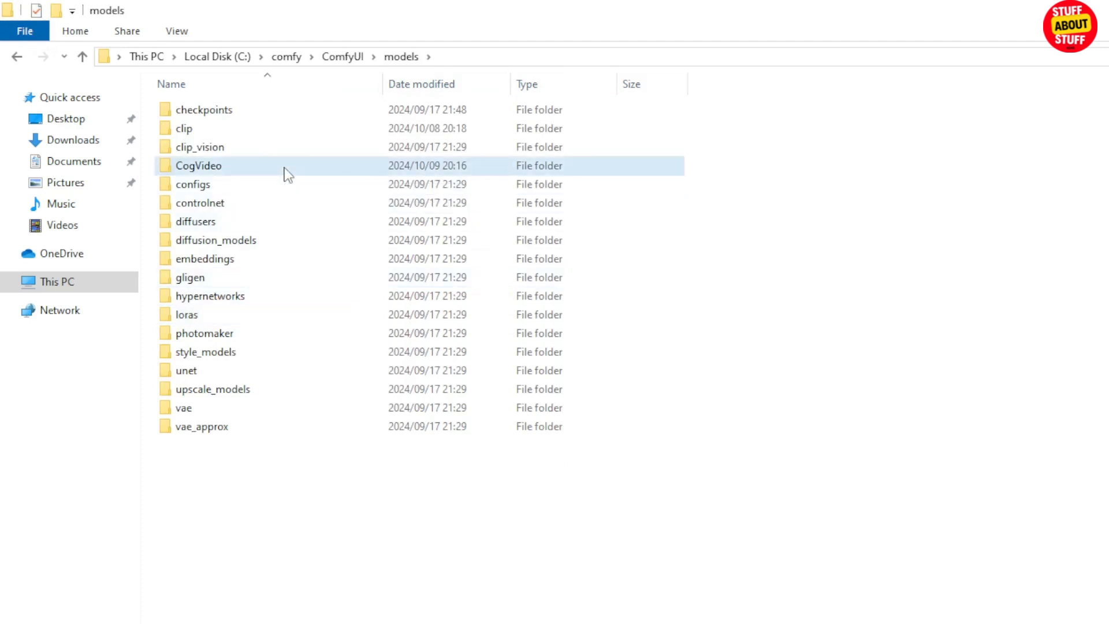
{"action": "double_click", "coordinate": [198, 165]}
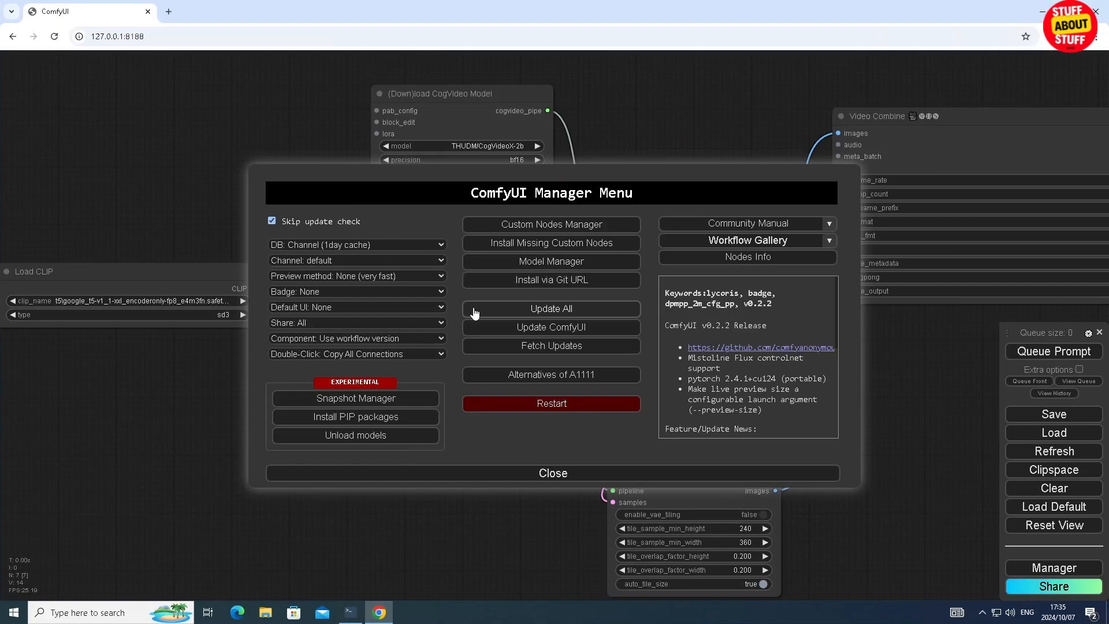
Close the Manager menu and browse the kijai/ComfyUI-CogVideoXWrapper examples folder on GitHub.
{"action": "left_click", "coordinate": [551, 309]}
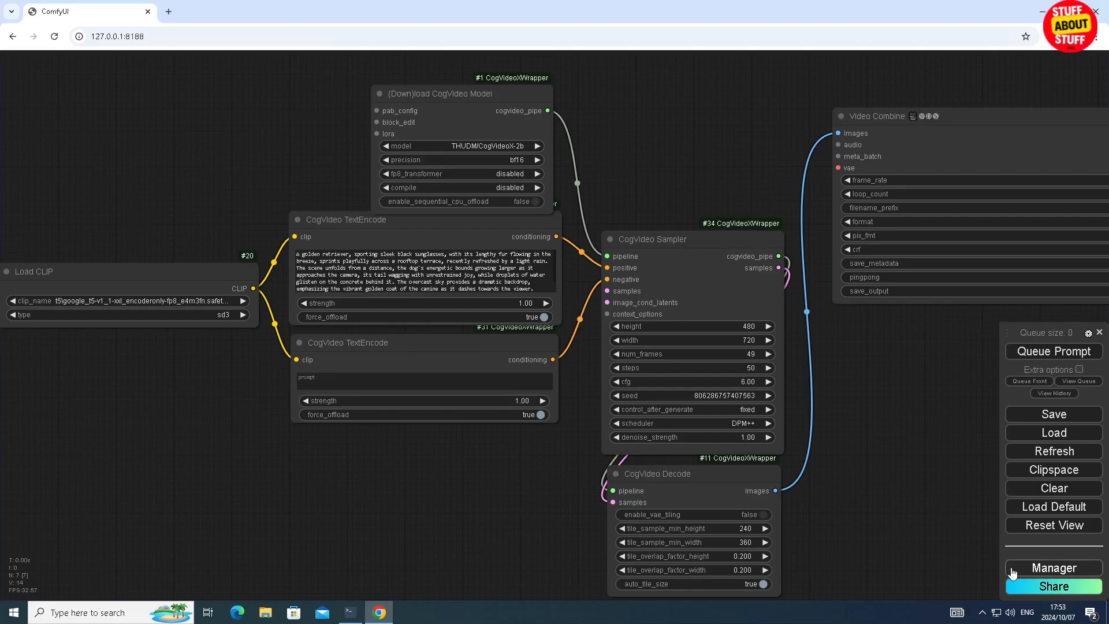
{"action": "left_click", "coordinate": [1053, 569]}
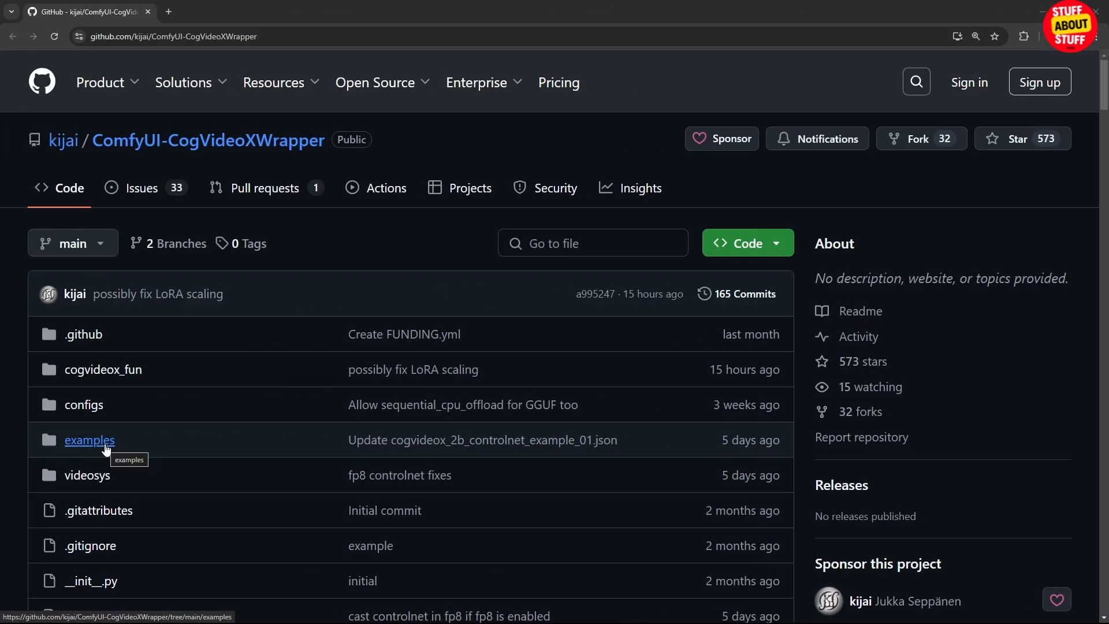
{"action": "left_click", "coordinate": [89, 440]}
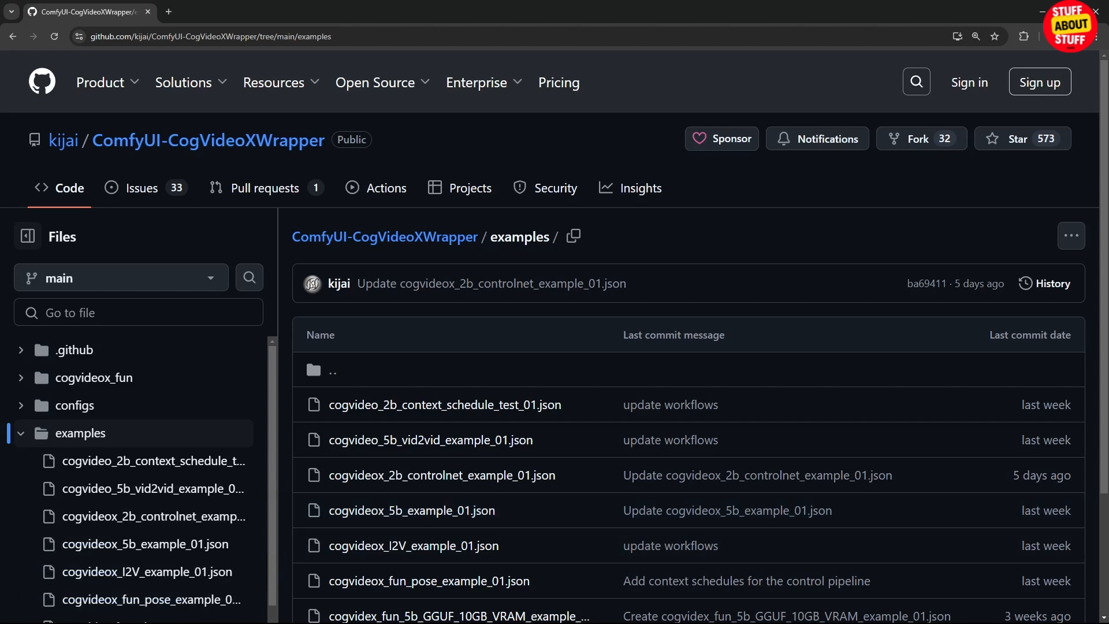